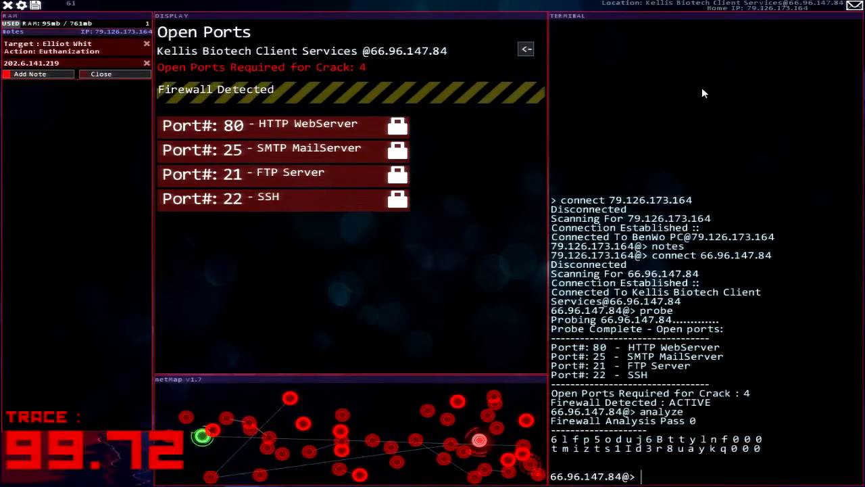
Run TraceKill, analyze the firewall until the password shows, then solve it.
{"action": "type", "text": "TraceKill"}
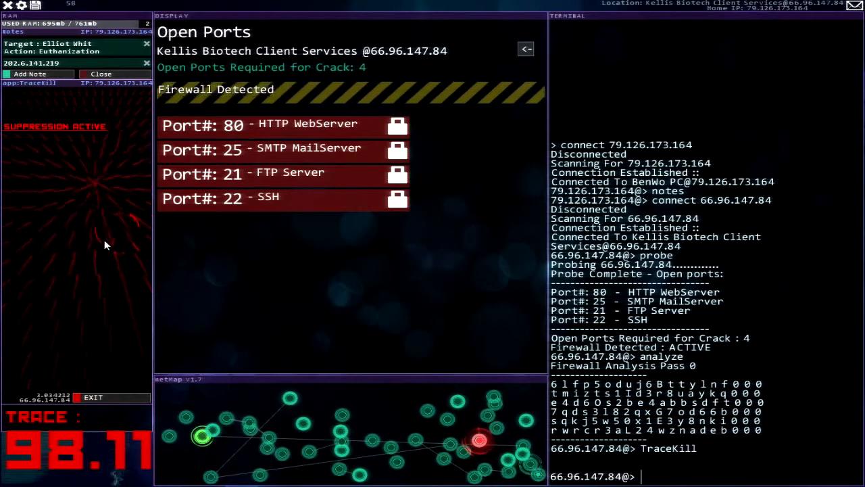
{"action": "mouse_move", "coordinate": [60, 134]}
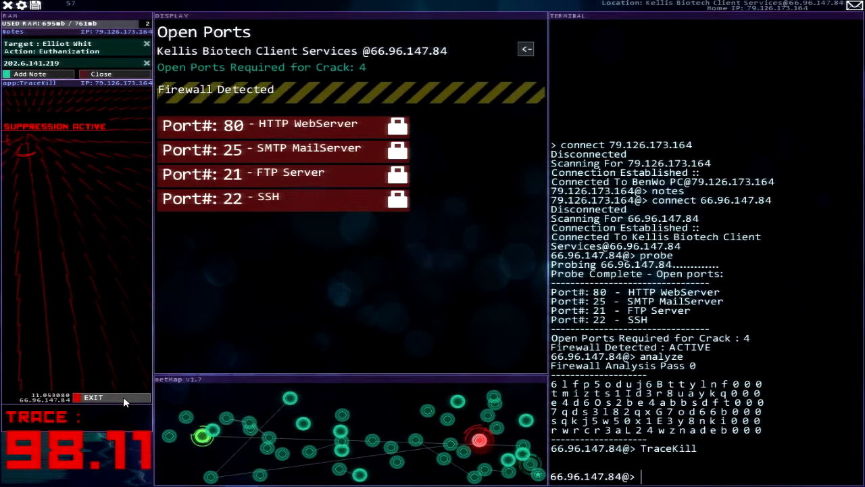
{"action": "mouse_move", "coordinate": [418, 431]}
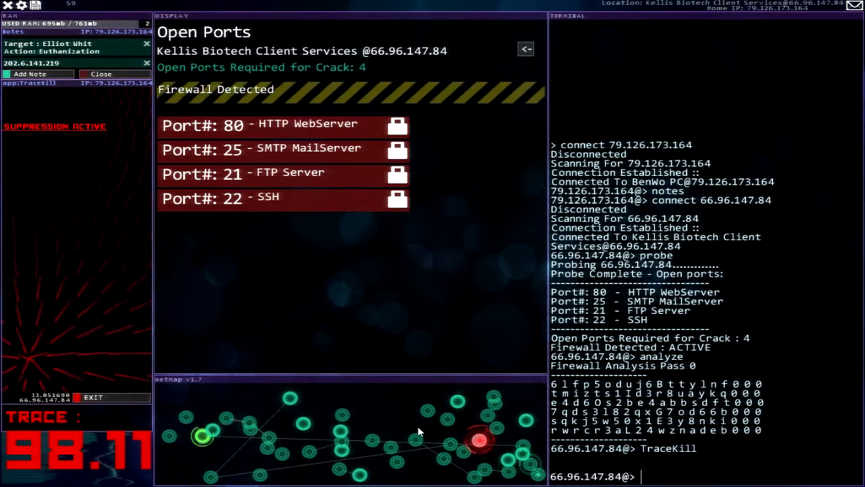
{"action": "type", "text": "analyze"}
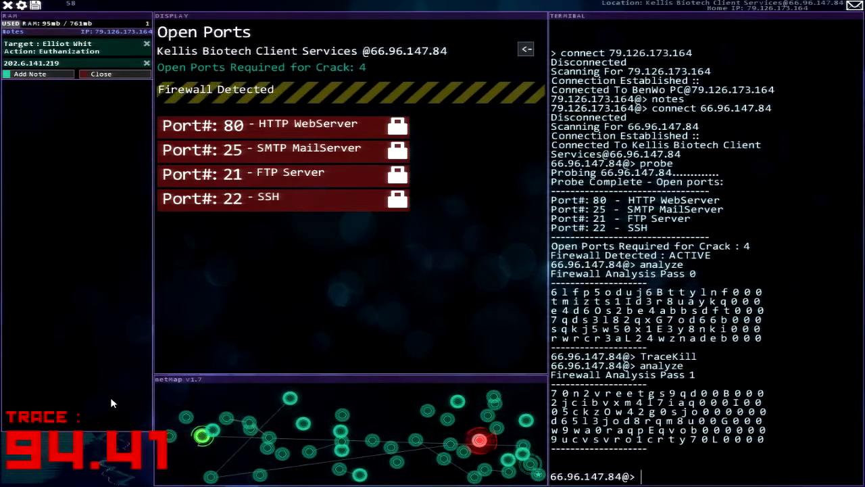
{"action": "type", "text": "TraceKill"}
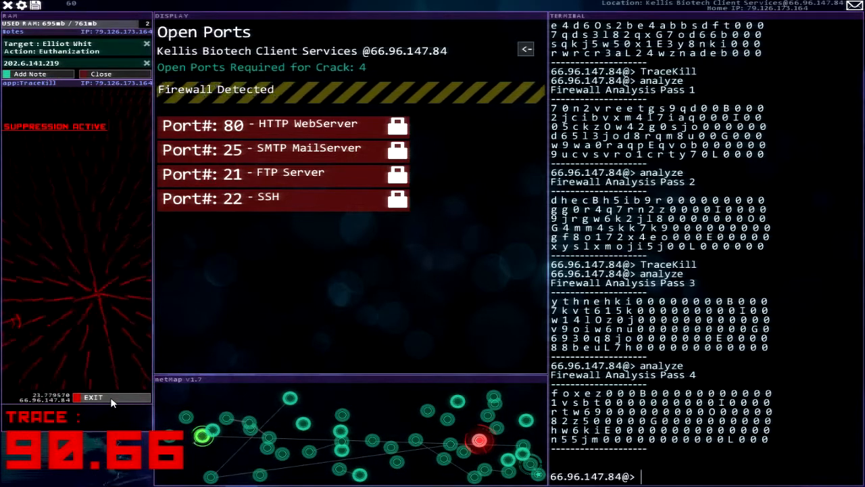
{"action": "type", "text": "solve biogel"}
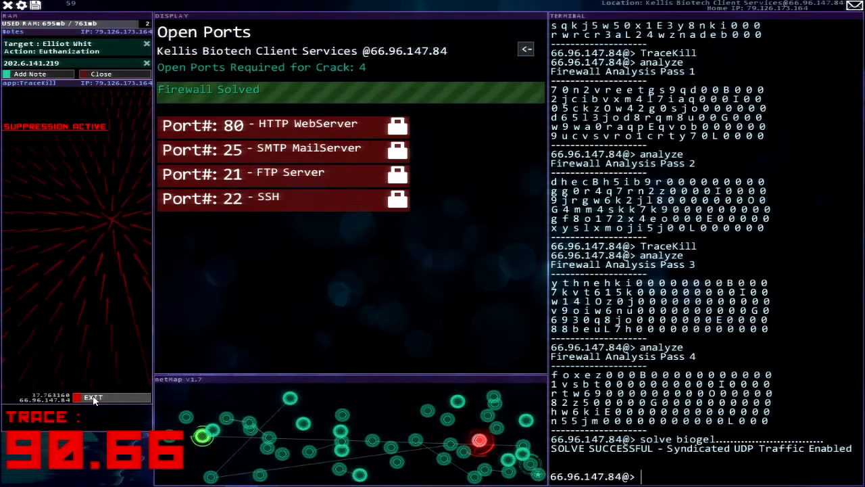
Crack the FTP and SMTP ports, run PortHack for admin, then enter the log folder.
{"action": "type", "text": "FTPBounce 21"}
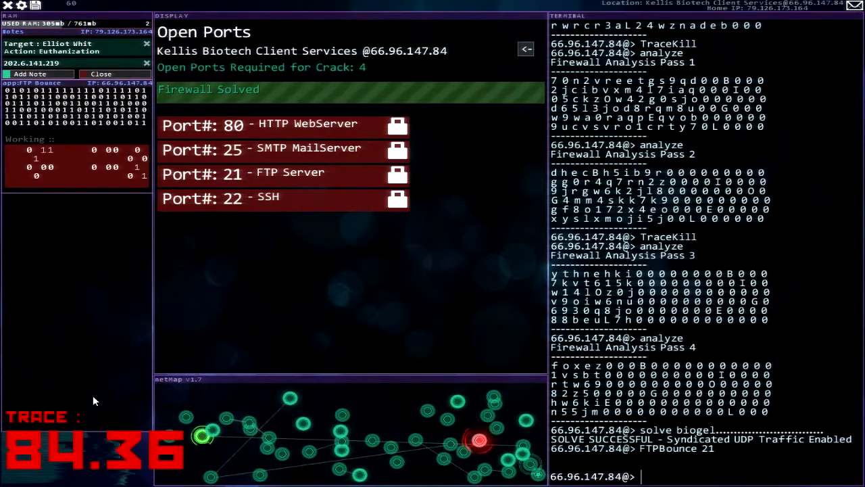
{"action": "type", "text": "smt"}
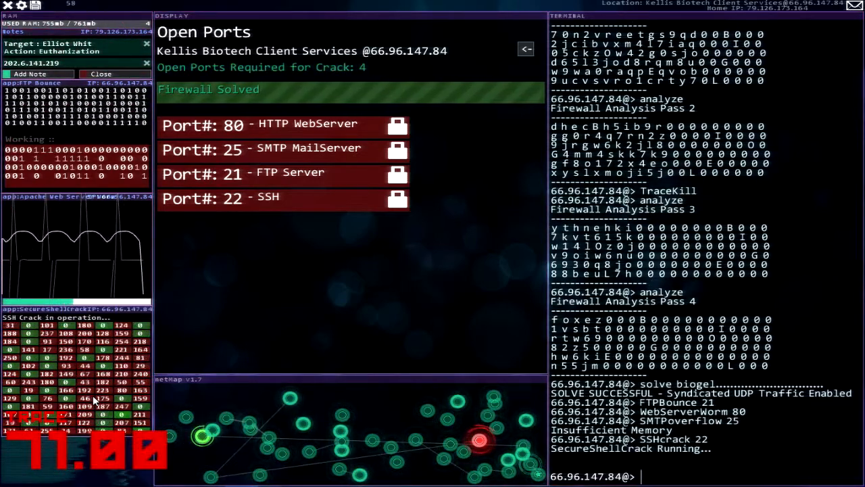
{"action": "type", "text": "smt"}
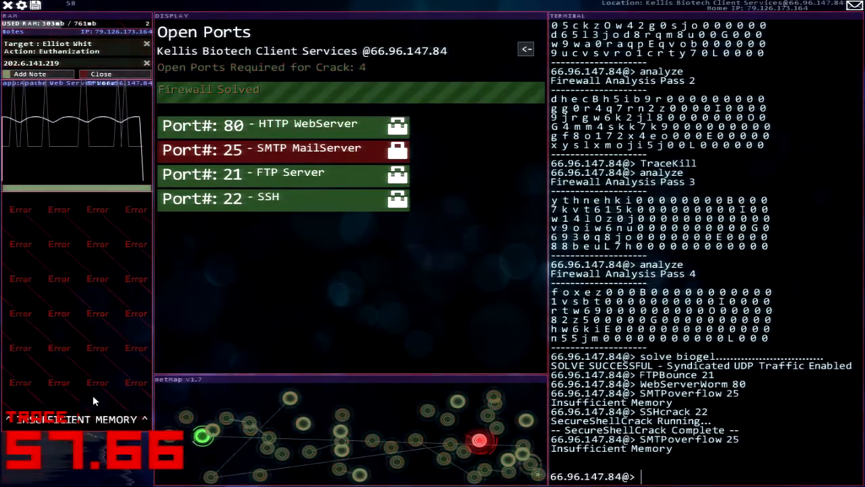
{"action": "type", "text": "por"}
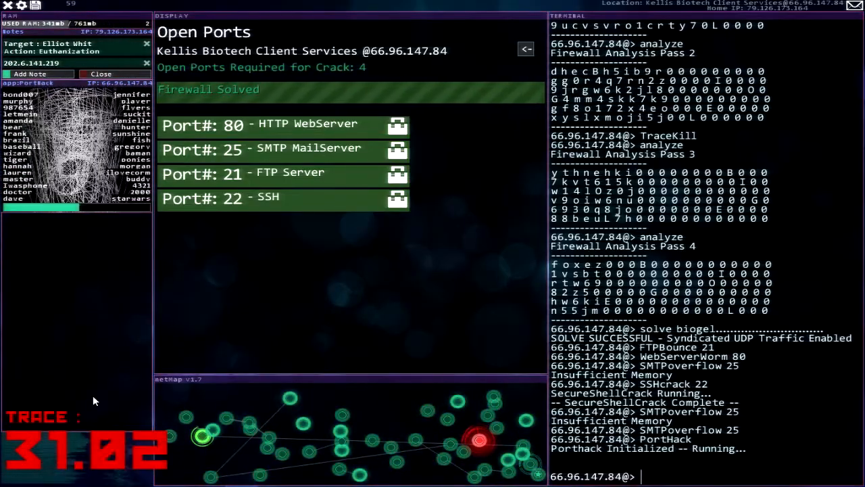
{"action": "type", "text": "cd log"}
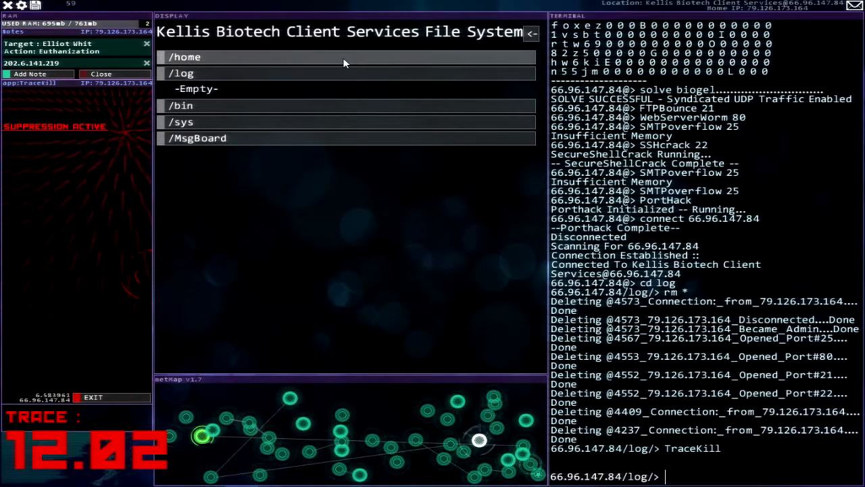
{"action": "mouse_move", "coordinate": [385, 78]}
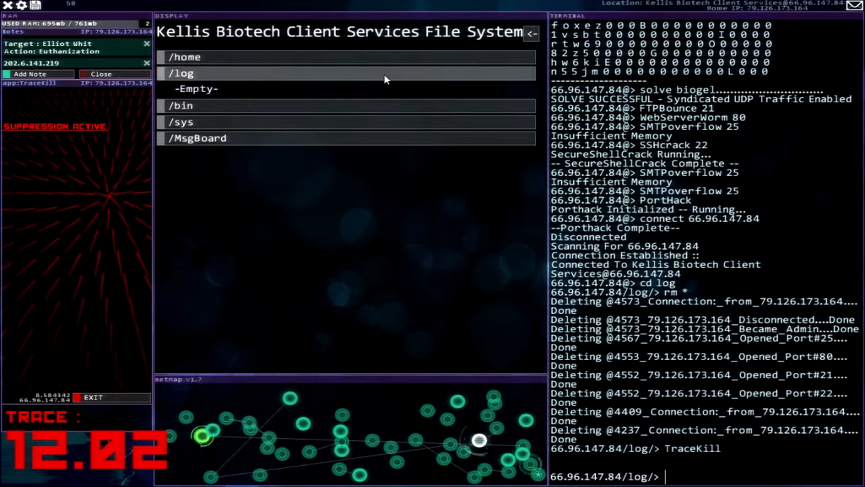
{"action": "mouse_move", "coordinate": [394, 79]}
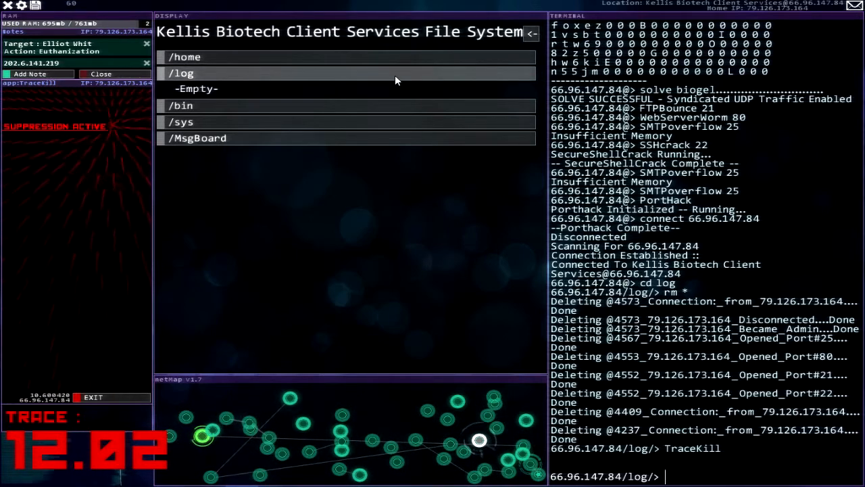
{"action": "mouse_move", "coordinate": [289, 147]}
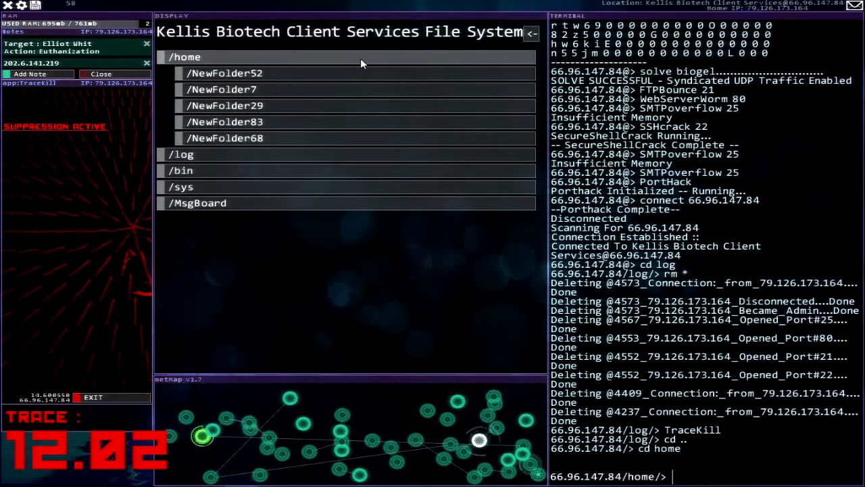
Leave the home folder listing and open the Pacemaker v2.44 remote tools post.
{"action": "left_click", "coordinate": [221, 90]}
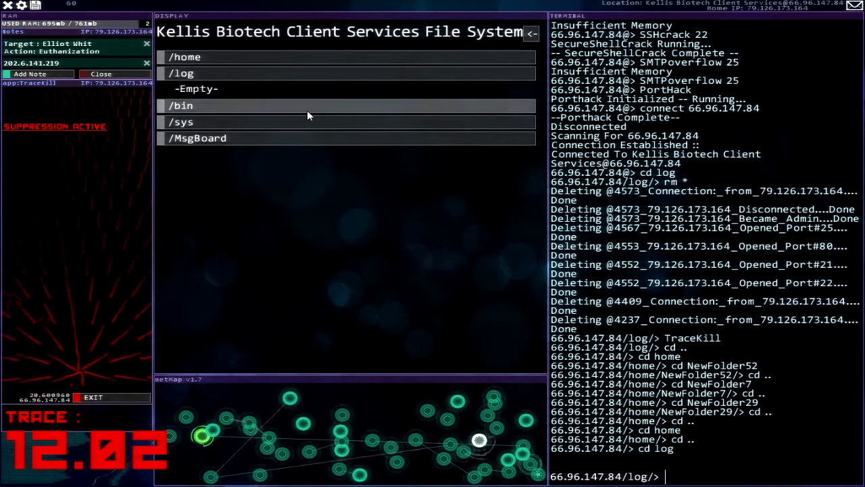
{"action": "left_click", "coordinate": [181, 122]}
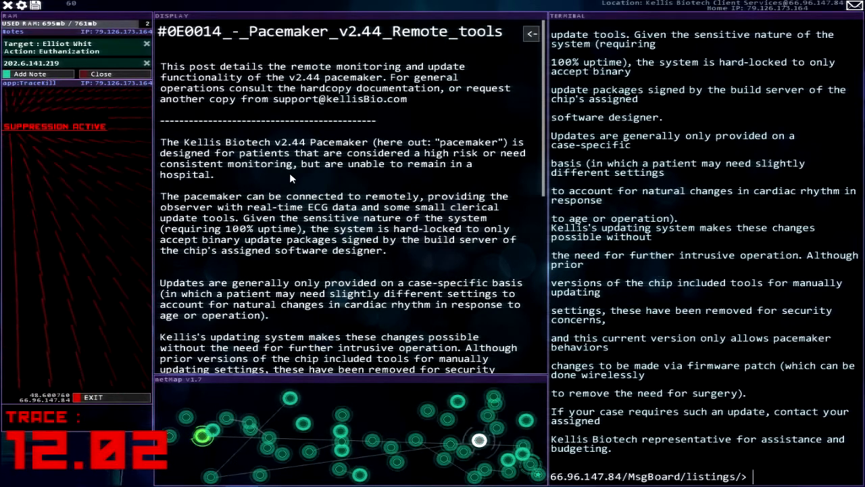
{"action": "mouse_move", "coordinate": [435, 250]}
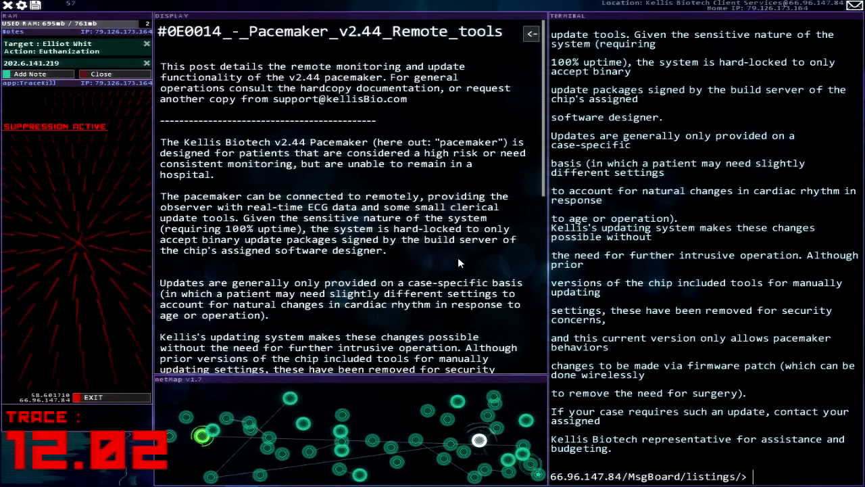
{"action": "mouse_move", "coordinate": [492, 170]}
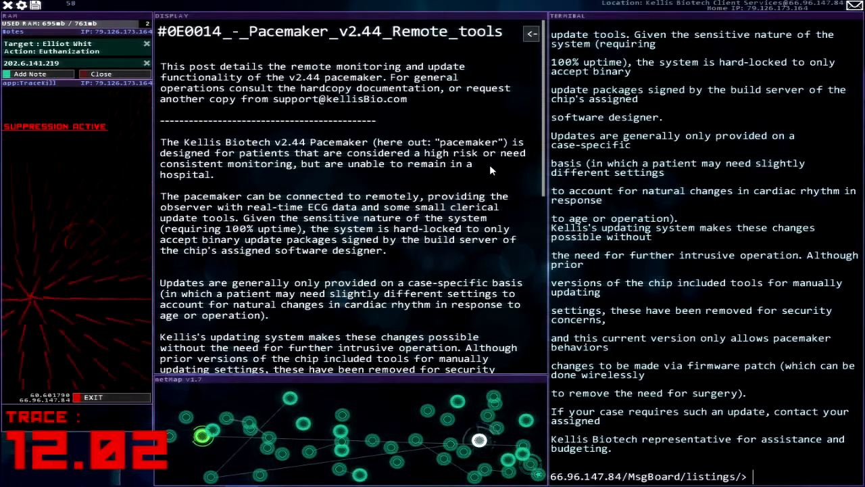
Scroll through the Pacemaker_v2.44_Remote_tools post to read it fully.
{"action": "scroll", "scroll_direction": "down", "scroll_amount": 3}
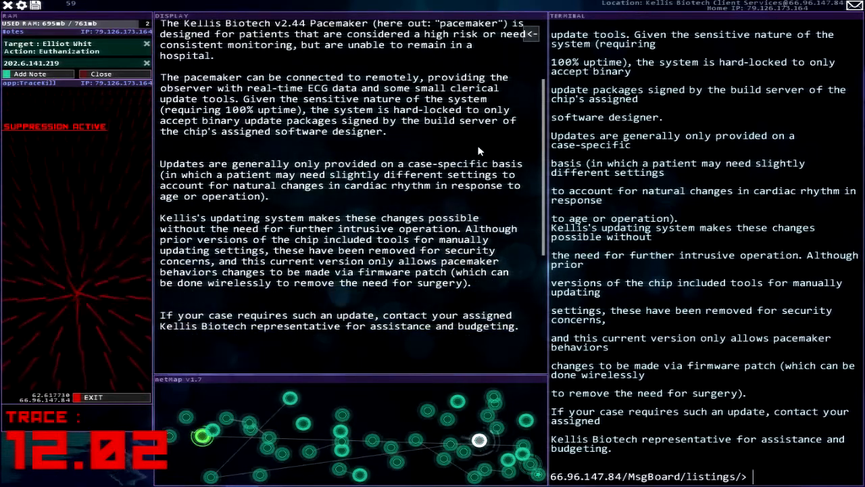
{"action": "scroll", "scroll_direction": "down", "scroll_amount": 3}
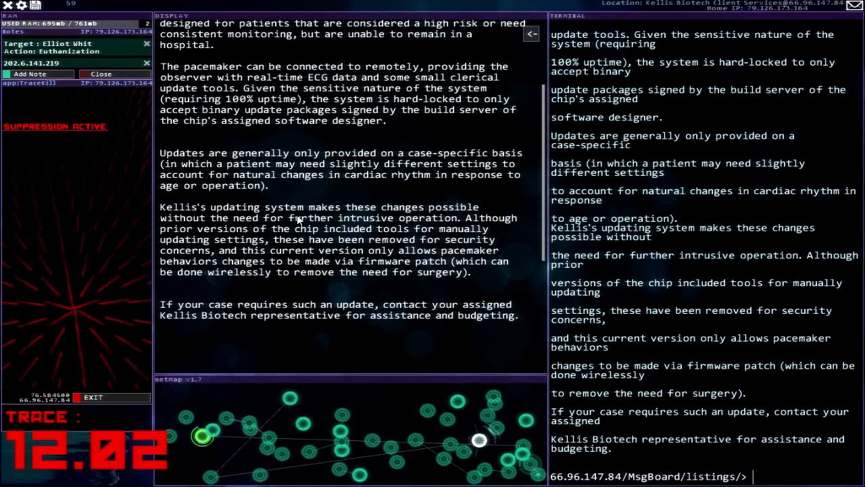
{"action": "mouse_move", "coordinate": [370, 252]}
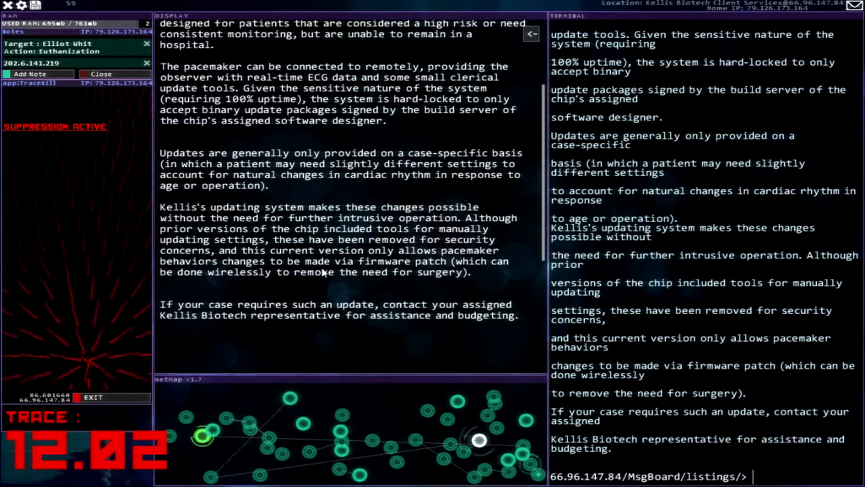
{"action": "mouse_move", "coordinate": [429, 271]}
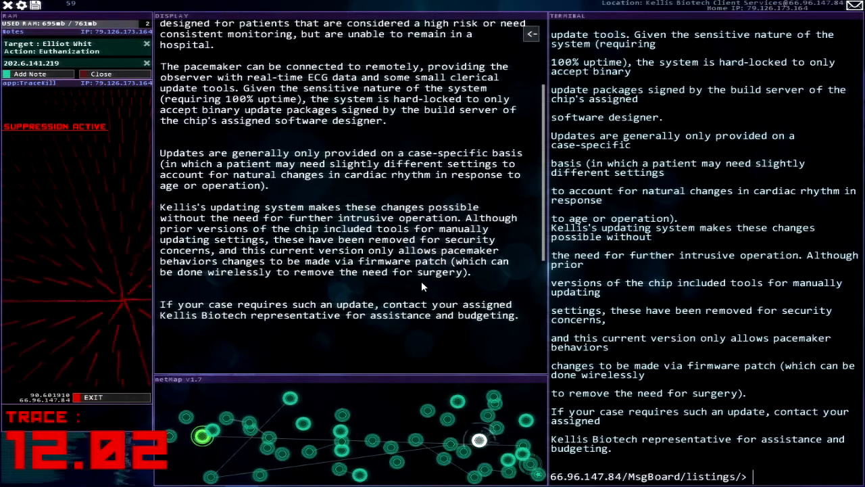
{"action": "scroll", "scroll_direction": "down", "scroll_amount": 3}
{"action": "type", "text": "ls"}
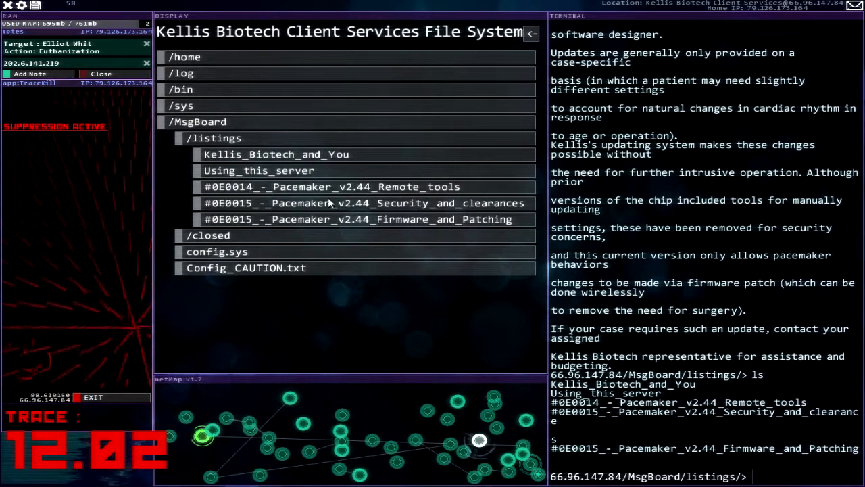
Read the Pacemaker v2.44 Security_and_clearances post describing firmware login via port 6652.
{"action": "left_click", "coordinate": [362, 202]}
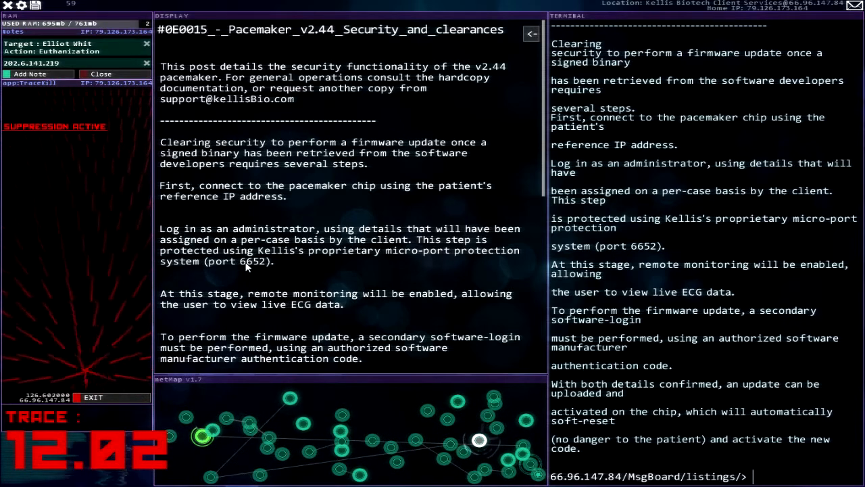
{"action": "scroll", "scroll_direction": "down", "scroll_amount": 3}
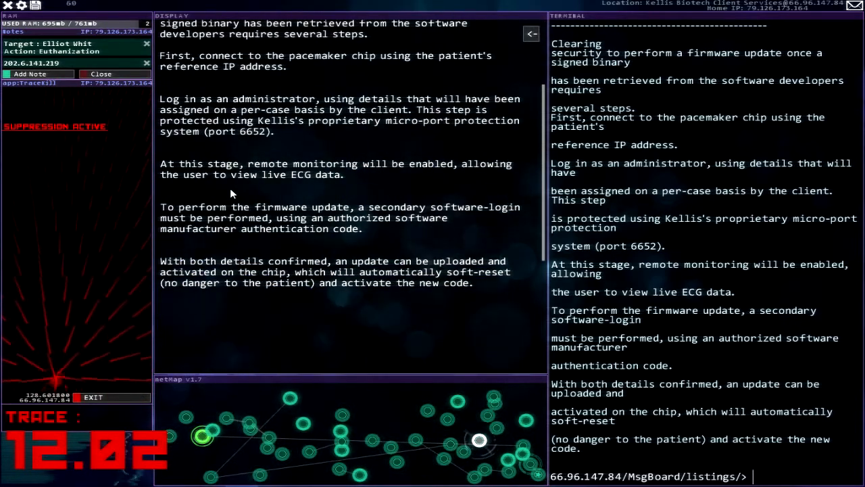
{"action": "mouse_move", "coordinate": [335, 188]}
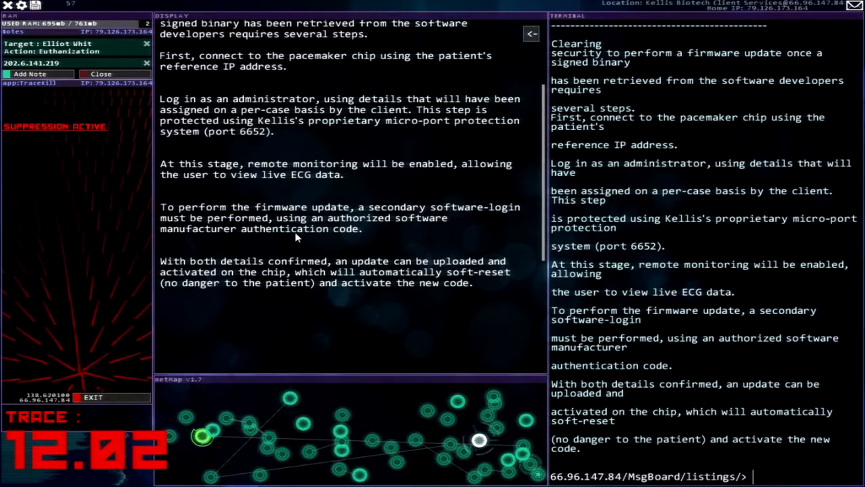
{"action": "mouse_move", "coordinate": [389, 232]}
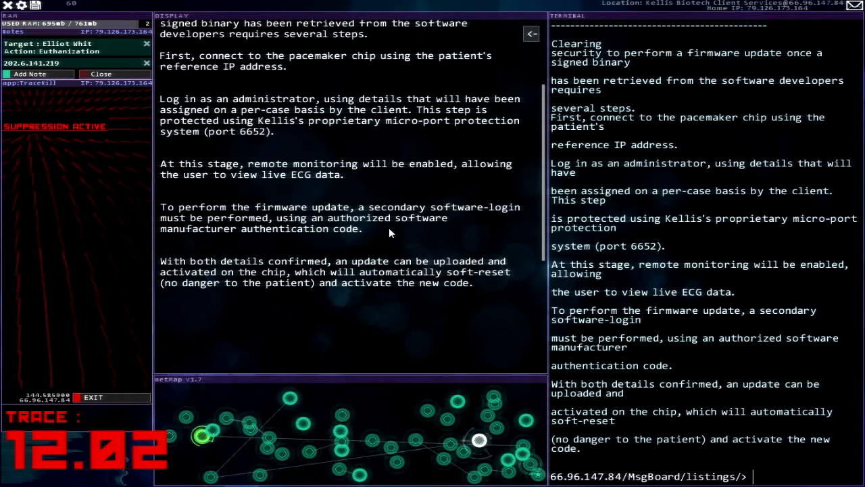
{"action": "mouse_move", "coordinate": [399, 319]}
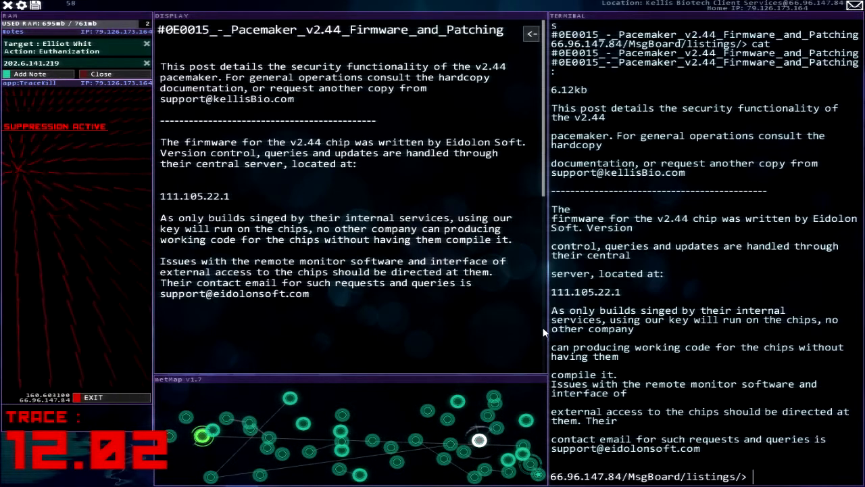
{"action": "mouse_move", "coordinate": [557, 335]}
{"action": "type", "text": "111"}
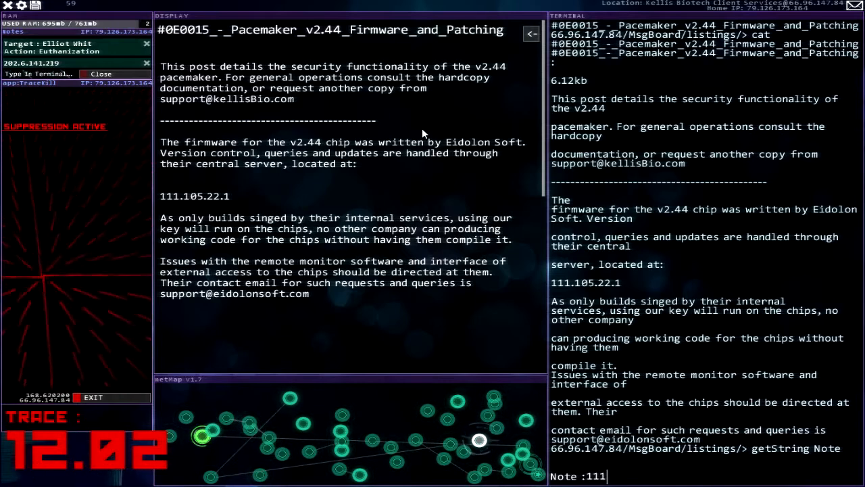
Save the Eidolon Soft firmware server address 111.105.22.1 as a note.
{"action": "type", "text": ".105.22.1"}
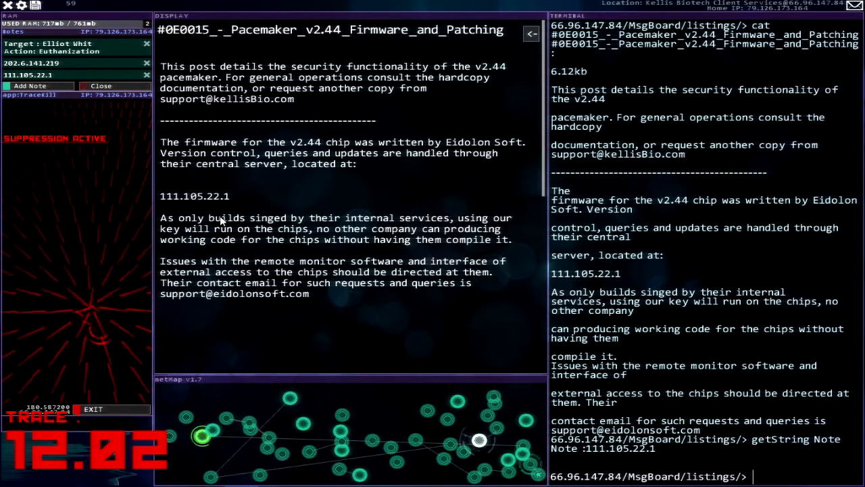
{"action": "mouse_move", "coordinate": [428, 221]}
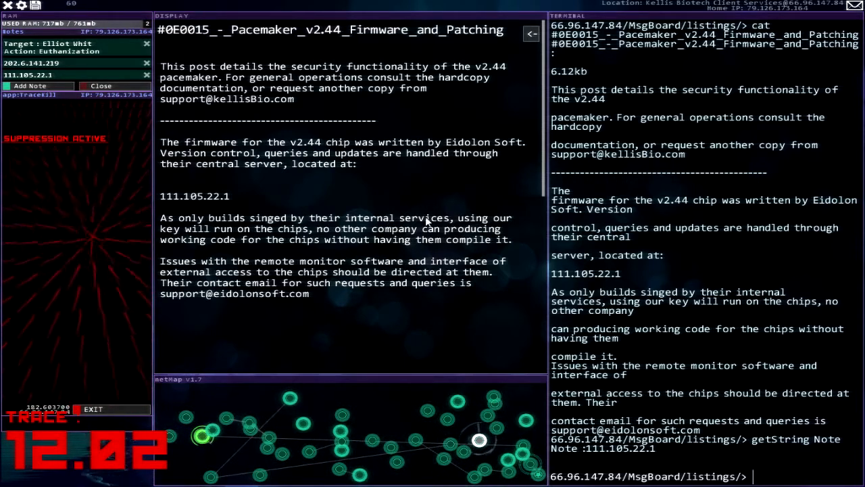
{"action": "mouse_move", "coordinate": [337, 243]}
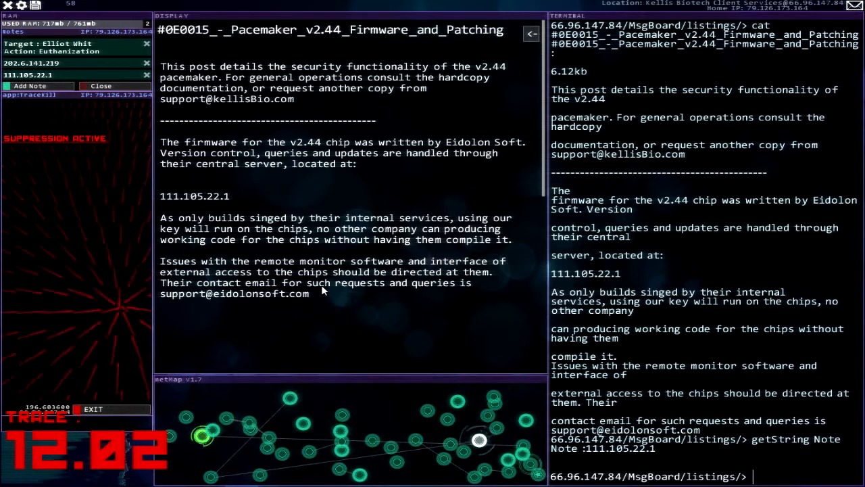
{"action": "mouse_move", "coordinate": [260, 307]}
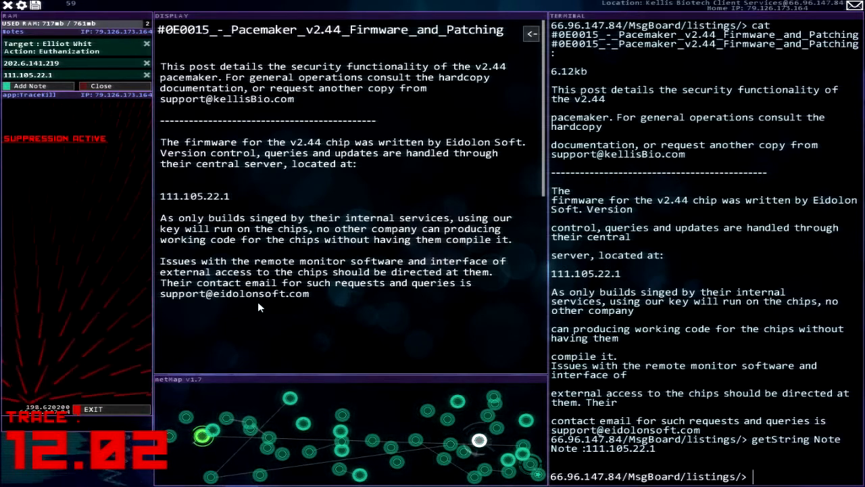
{"action": "mouse_move", "coordinate": [489, 259]}
{"action": "type", "text": "ls"}
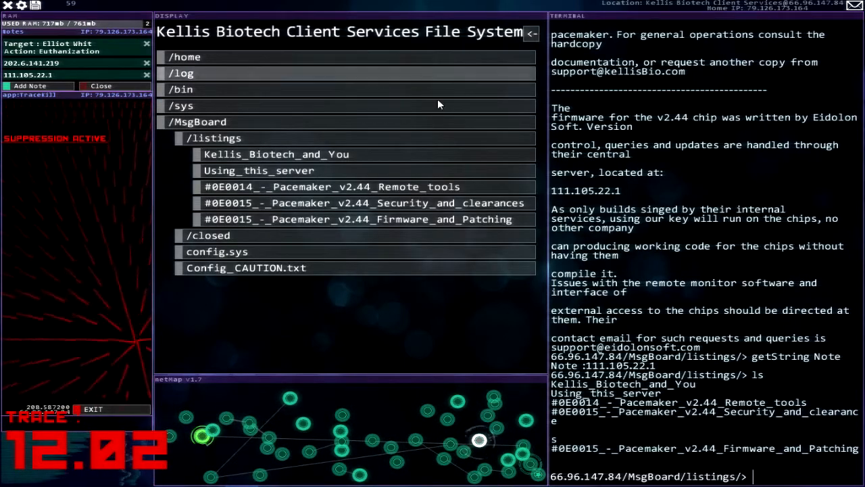
Read the Using_this_server post and return to the Kellis Biotech file listing.
{"action": "left_click", "coordinate": [276, 154]}
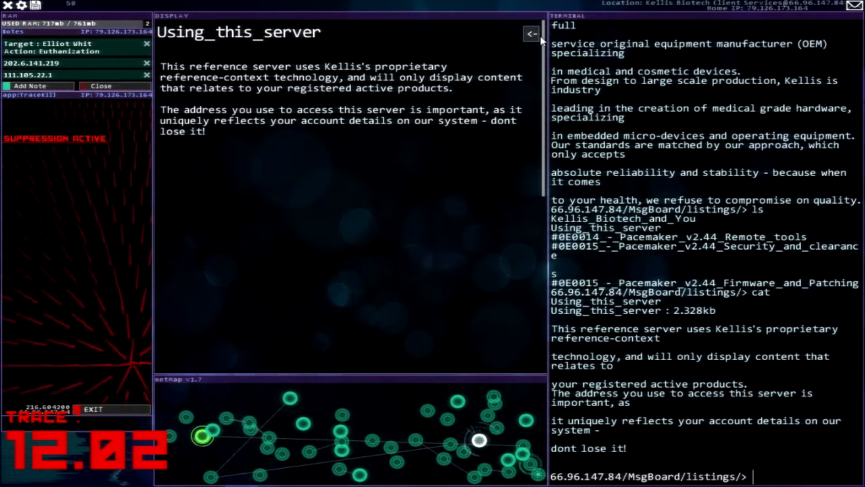
{"action": "left_click", "coordinate": [532, 33]}
{"action": "type", "text": "dc"}
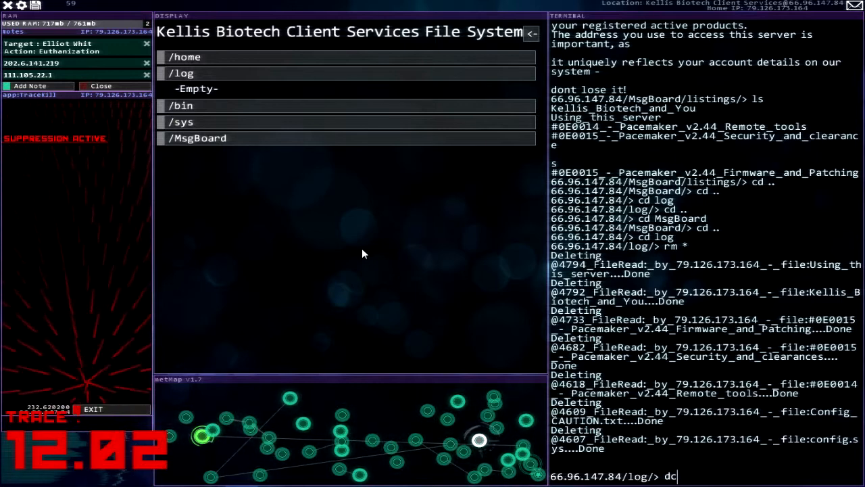
Disconnect, fail a Kellis Biotech login, then connect to the pacemaker at 202.6.141.219.
{"action": "key", "text": "enter"}
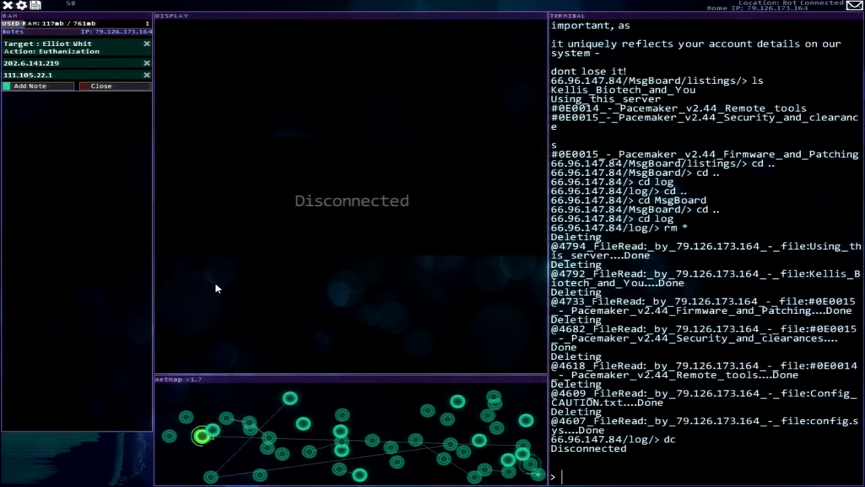
{"action": "mouse_move", "coordinate": [330, 154]}
{"action": "type", "text": "connect 66.96.147.84"}
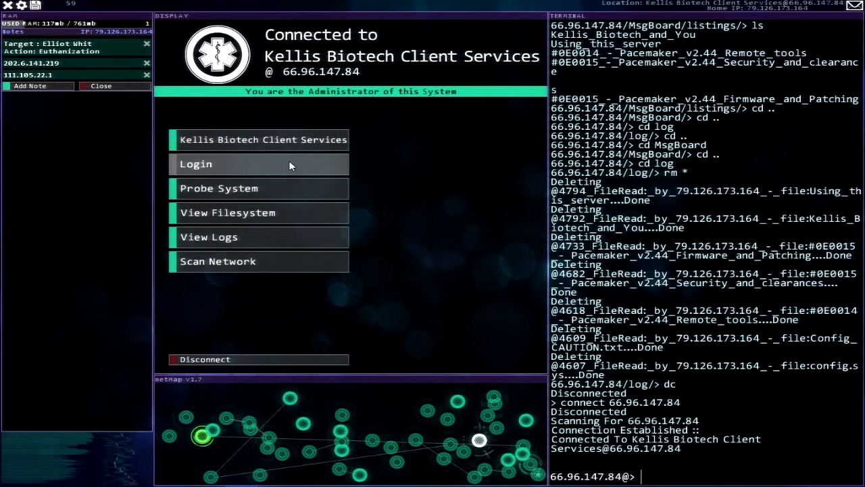
{"action": "left_click", "coordinate": [259, 164]}
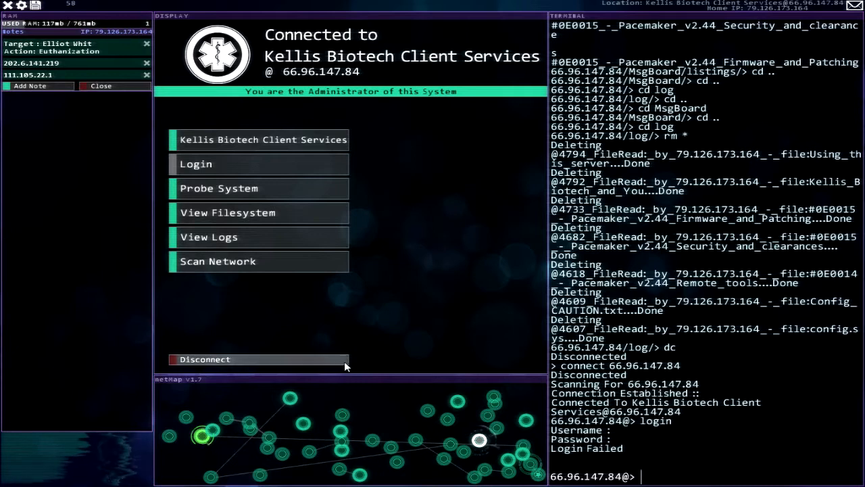
{"action": "mouse_move", "coordinate": [397, 346]}
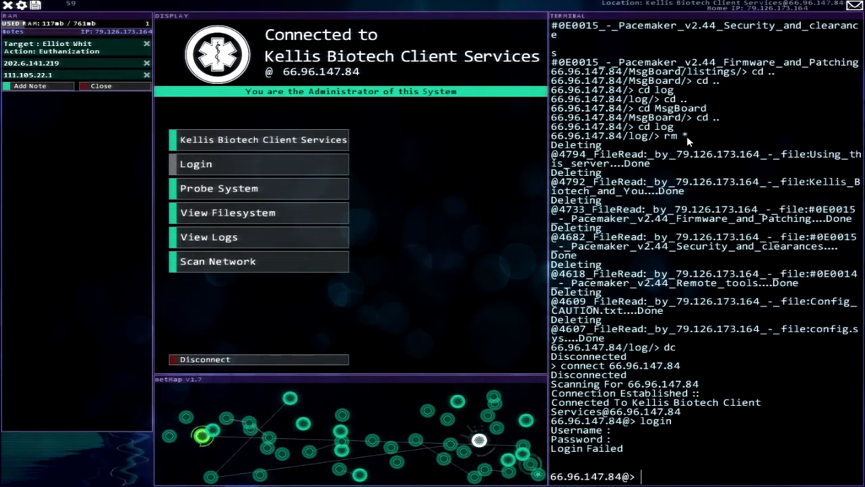
{"action": "type", "text": "connect"}
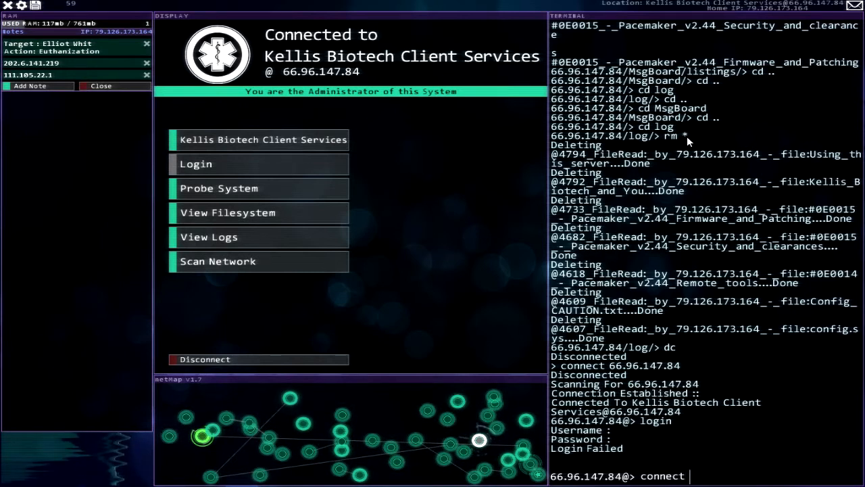
{"action": "type", "text": "202.6.141.219"}
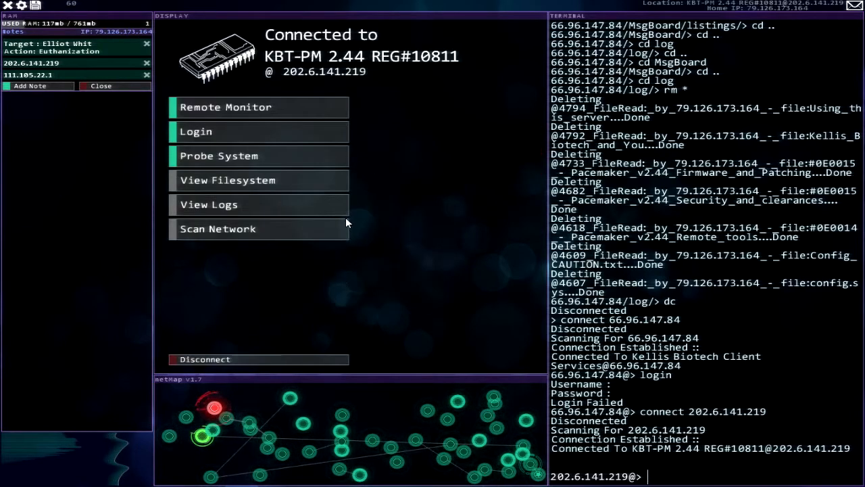
{"action": "mouse_move", "coordinate": [314, 308]}
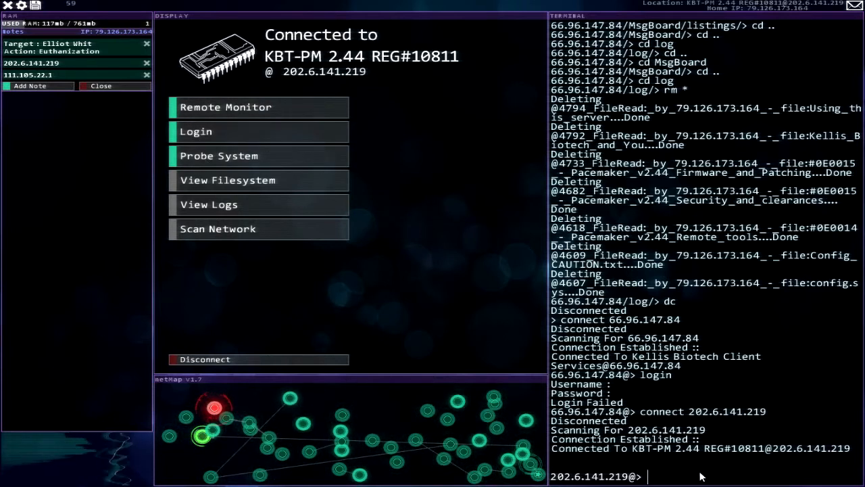
Connect to the Eidolon Soft Production Server at 111.105.22.1, alternating with the pacemaker.
{"action": "type", "text": "connect 111.105"}
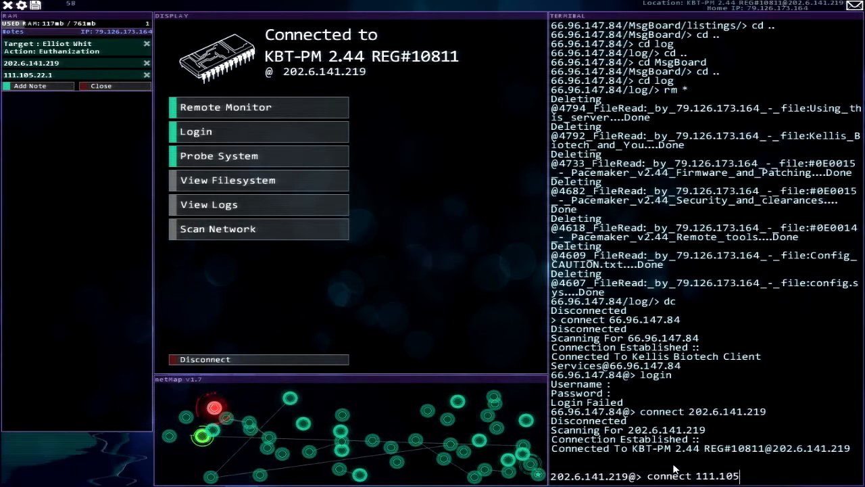
{"action": "type", "text": ".22.1"}
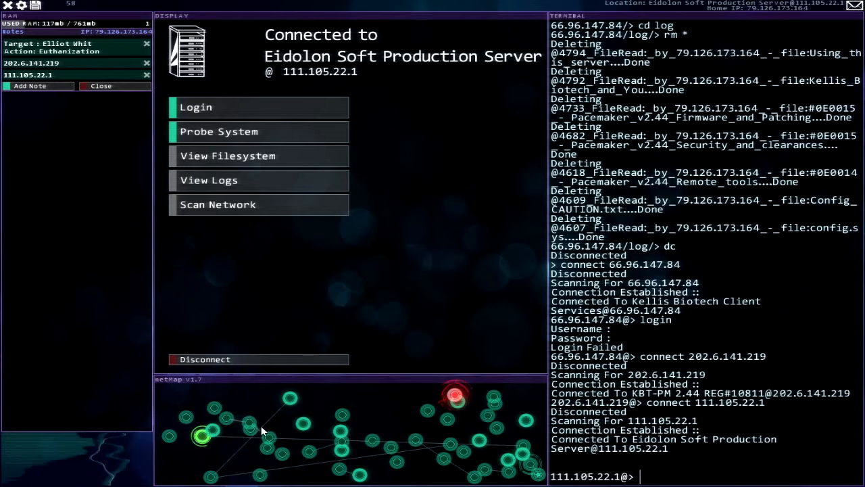
{"action": "mouse_move", "coordinate": [252, 430]}
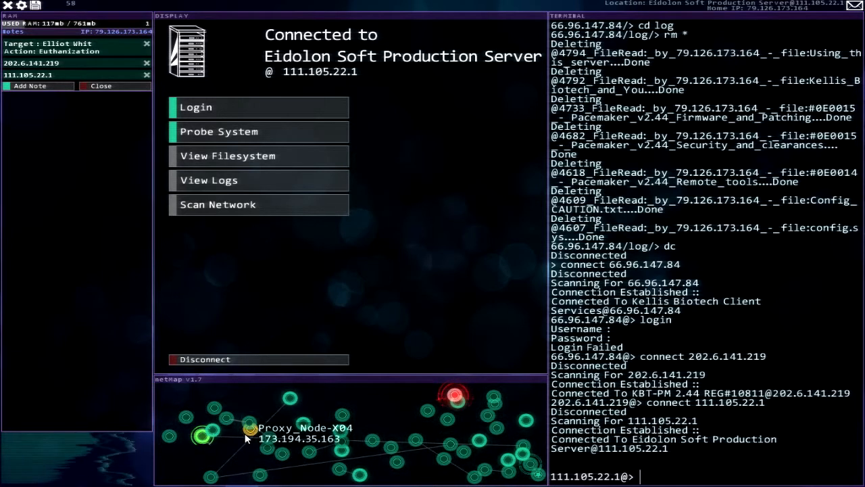
{"action": "mouse_move", "coordinate": [358, 416]}
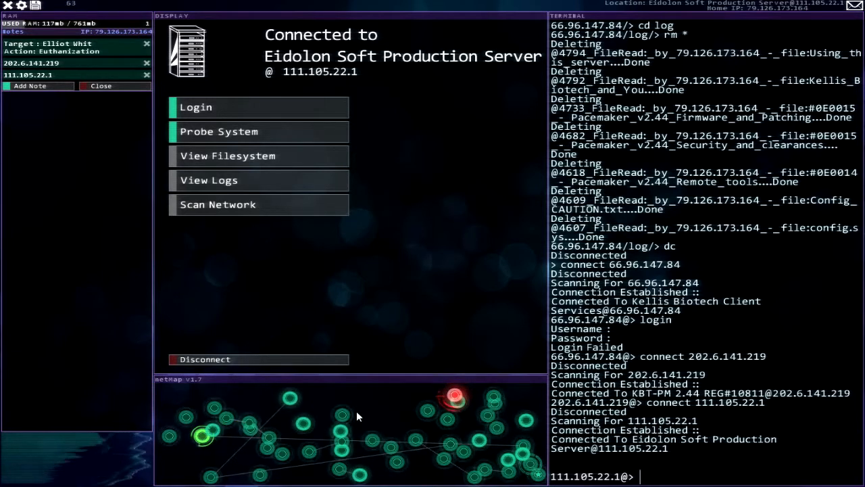
{"action": "type", "text": "connect 111.105.22.1"}
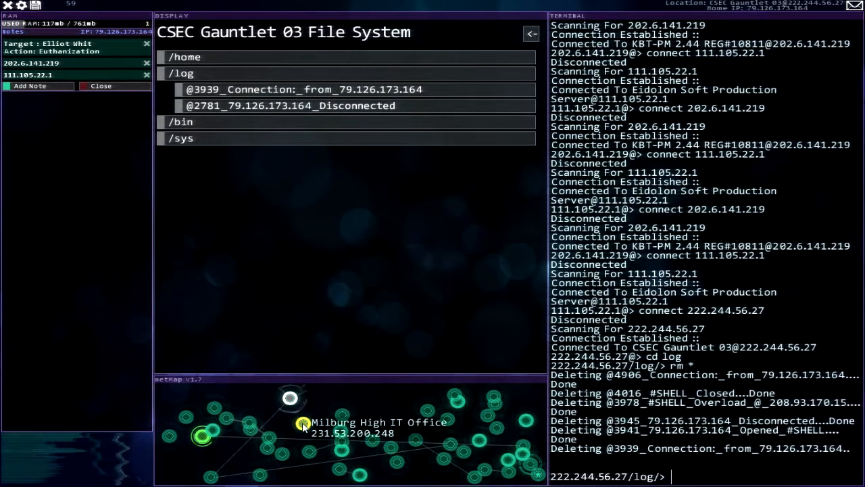
Connect to the Milburg High IT Office machine to wipe its connection logs.
{"action": "left_click", "coordinate": [301, 425]}
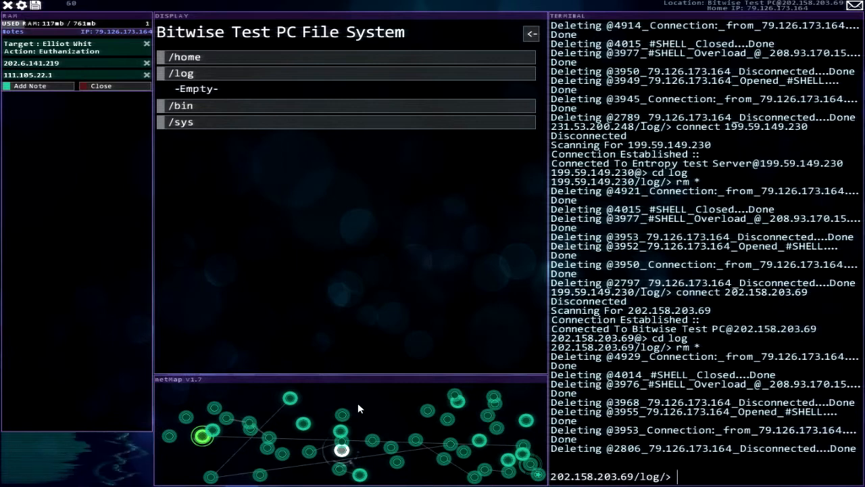
{"action": "mouse_move", "coordinate": [601, 33]}
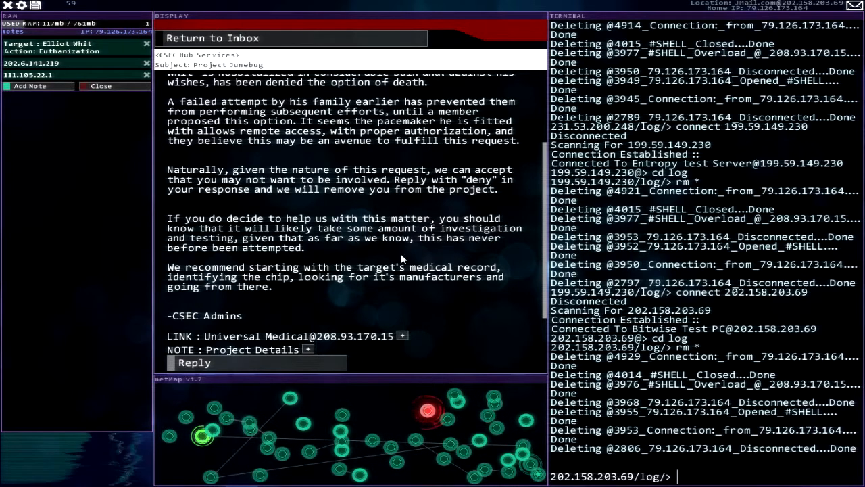
{"action": "mouse_move", "coordinate": [448, 395]}
{"action": "type", "text": "ftp"}
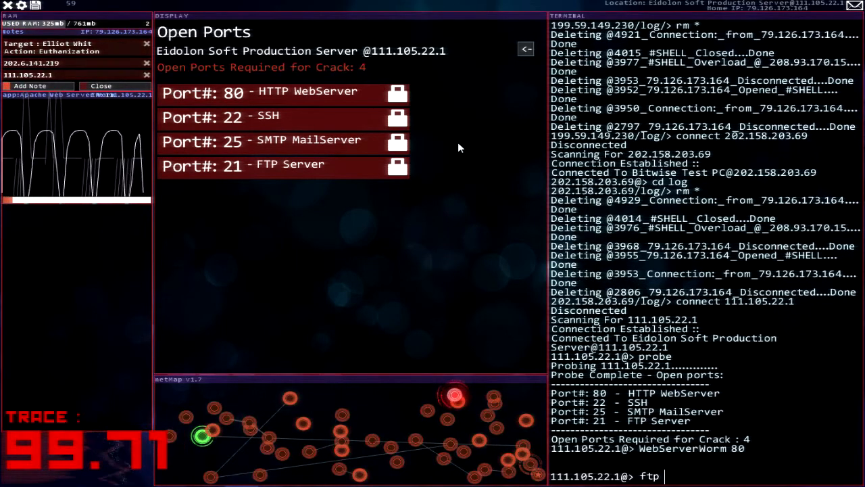
Crack the FTP and SMTP 25 ports on Eidolon Soft, then start TraceKill.
{"action": "key", "text": "enter"}
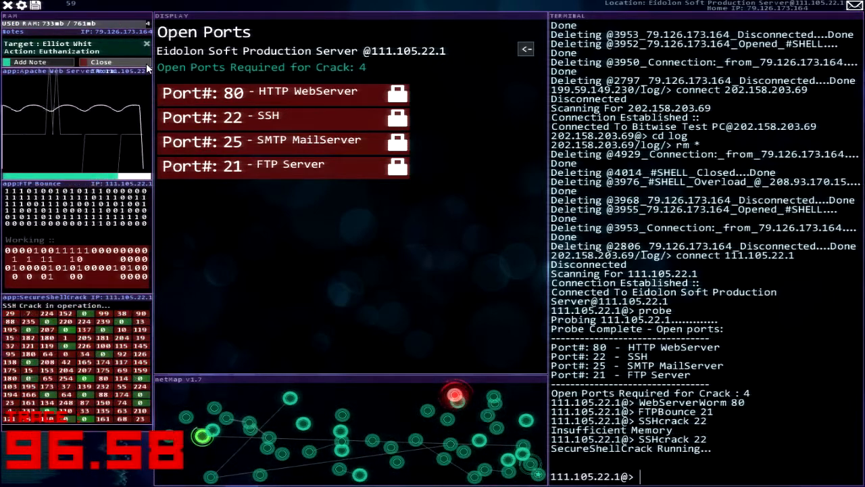
{"action": "type", "text": "SMTPoverflow 25"}
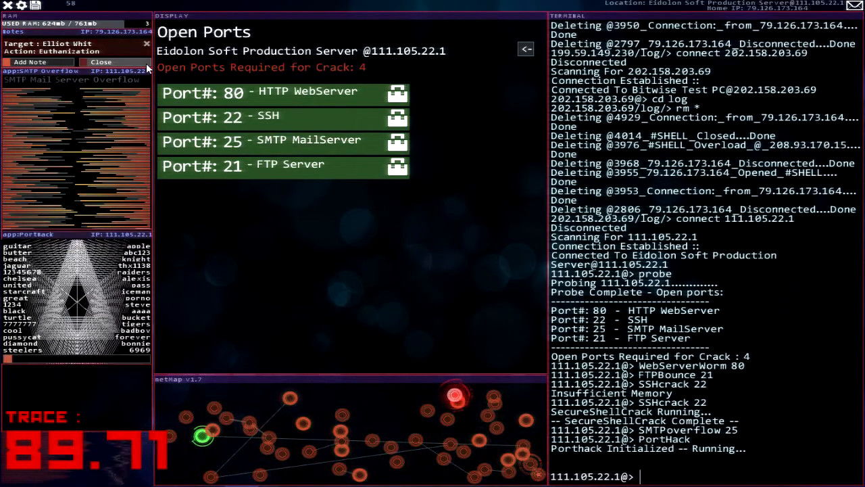
{"action": "type", "text": "TraceKill"}
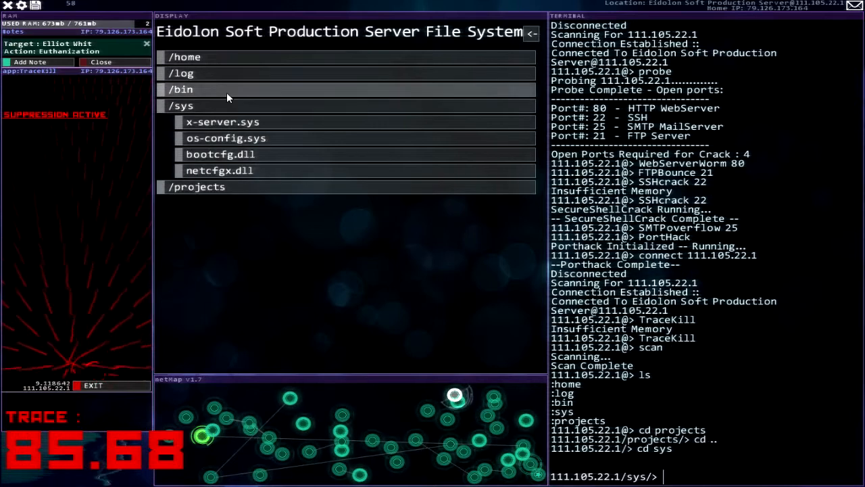
Wipe the Eidolon server's log folder with rm * and move into its home folder.
{"action": "left_click", "coordinate": [183, 73]}
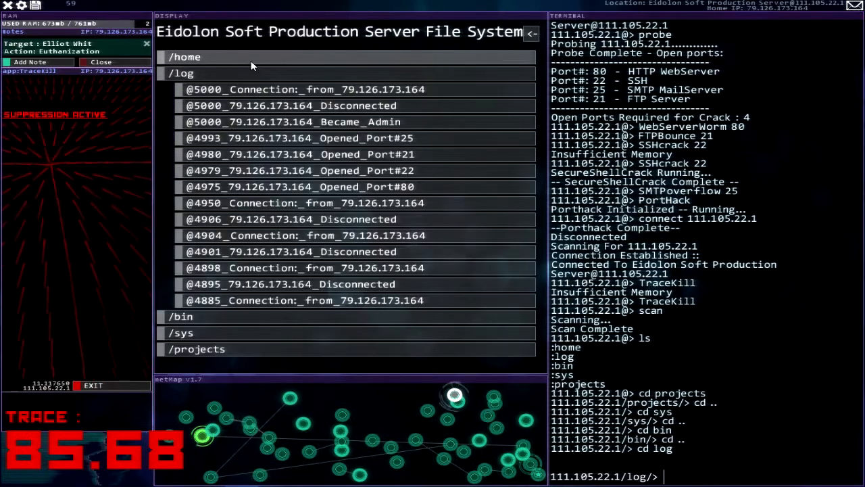
{"action": "type", "text": "rm *"}
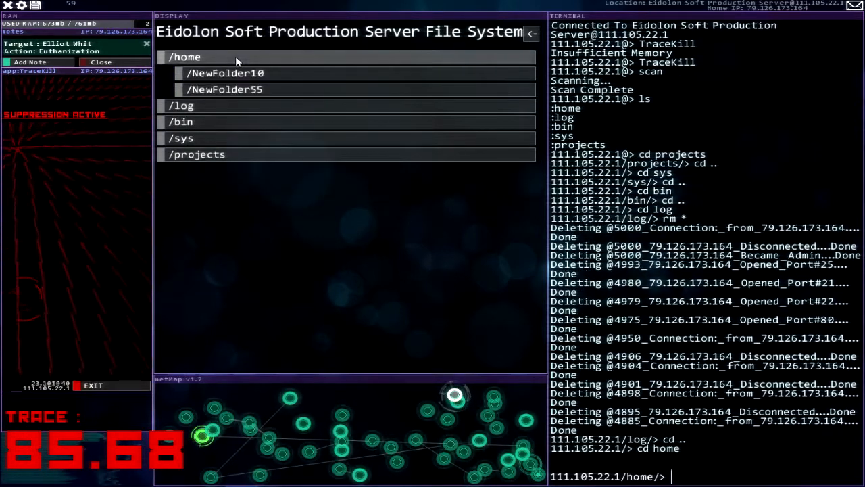
{"action": "left_click", "coordinate": [225, 89]}
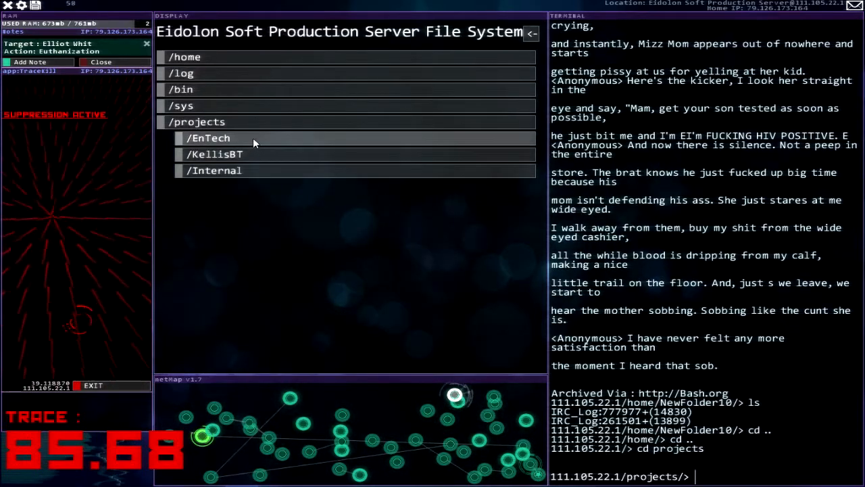
Browse into the projects/Internal folder to reach Goals.txt.
{"action": "left_click", "coordinate": [213, 170]}
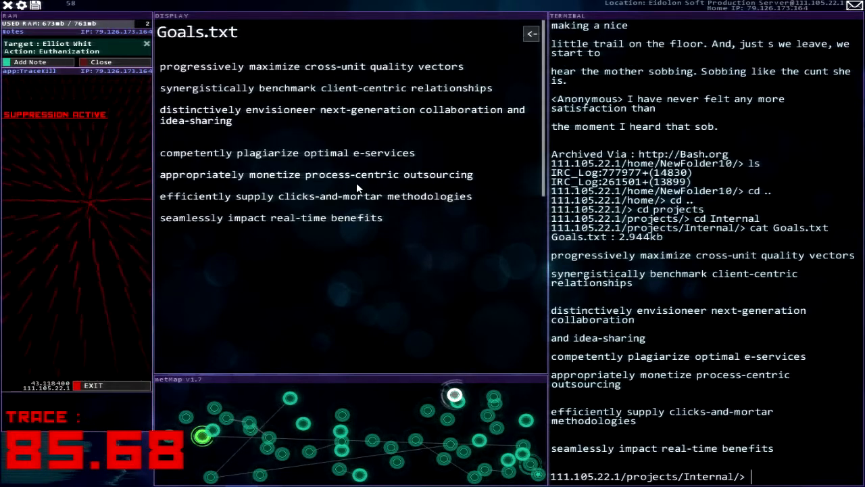
{"action": "mouse_move", "coordinate": [276, 116]}
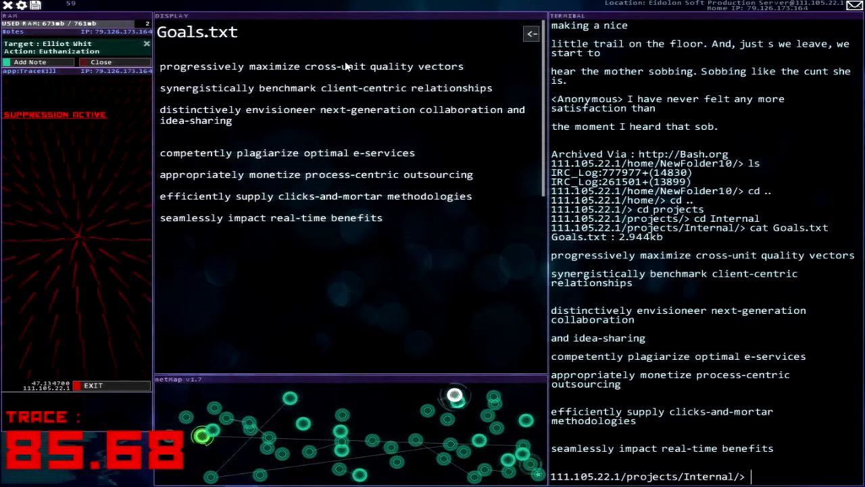
{"action": "mouse_move", "coordinate": [235, 98]}
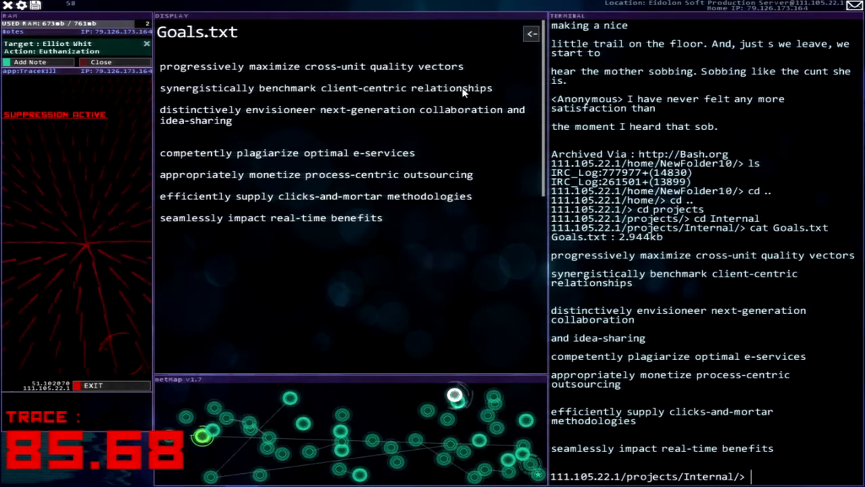
{"action": "mouse_move", "coordinate": [236, 115]}
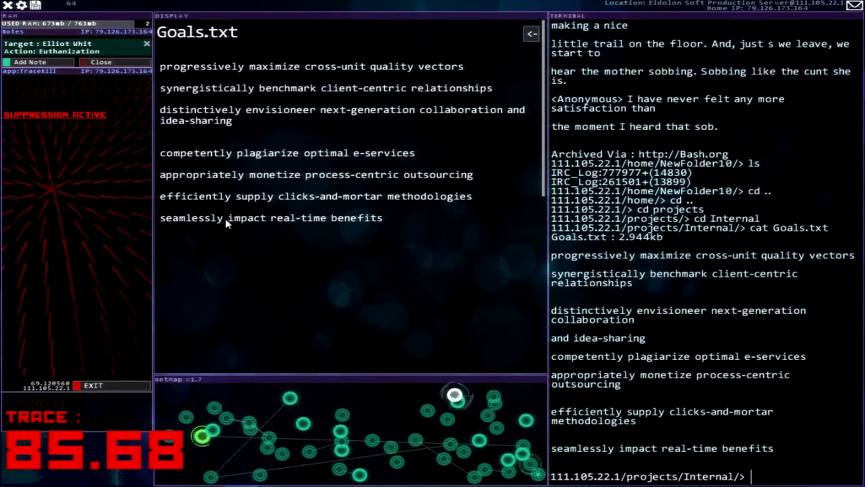
{"action": "mouse_move", "coordinate": [519, 29]}
{"action": "type", "text": "cat Eidolon_Security_Notes.txt"}
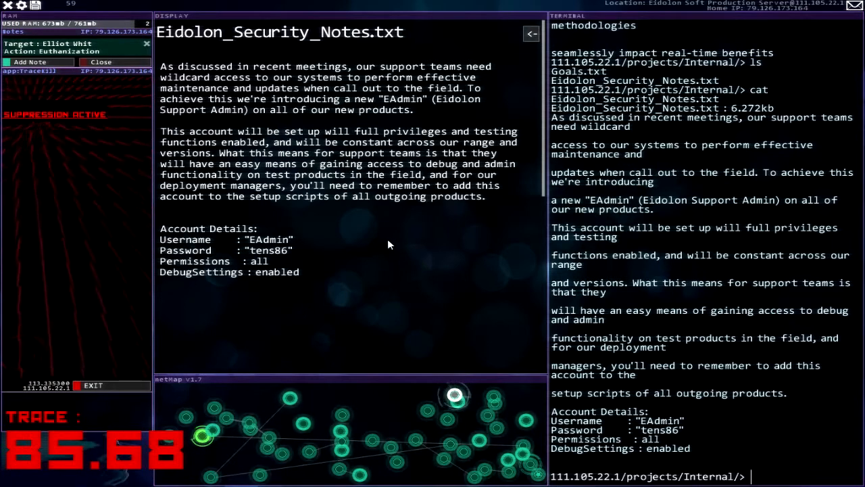
{"action": "mouse_move", "coordinate": [286, 254]}
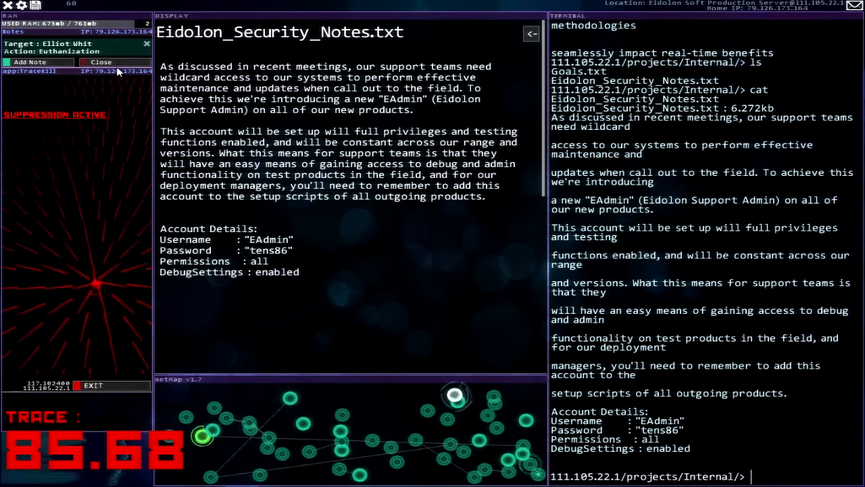
{"action": "left_click", "coordinate": [38, 62]}
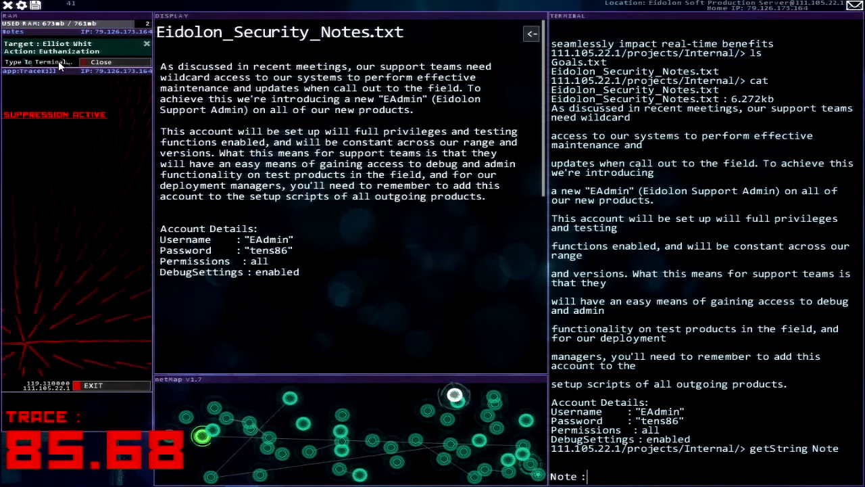
{"action": "type", "text": "EAdmin /"}
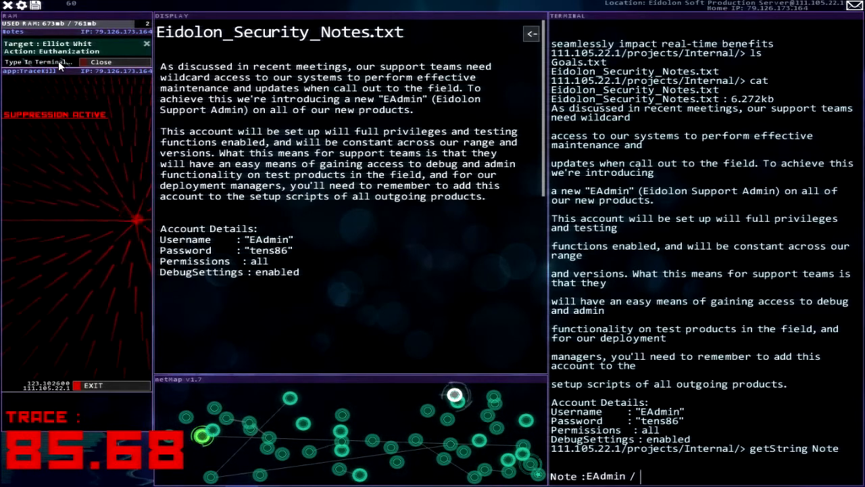
{"action": "type", "text": "texs"}
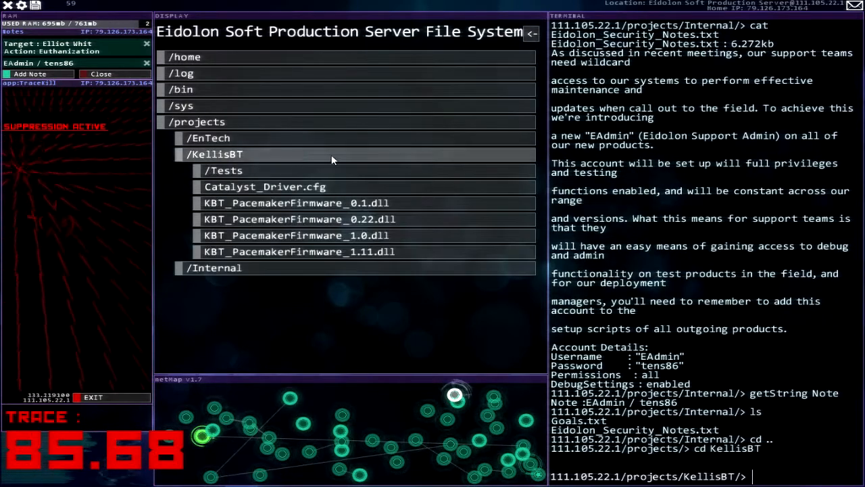
{"action": "mouse_move", "coordinate": [389, 295]}
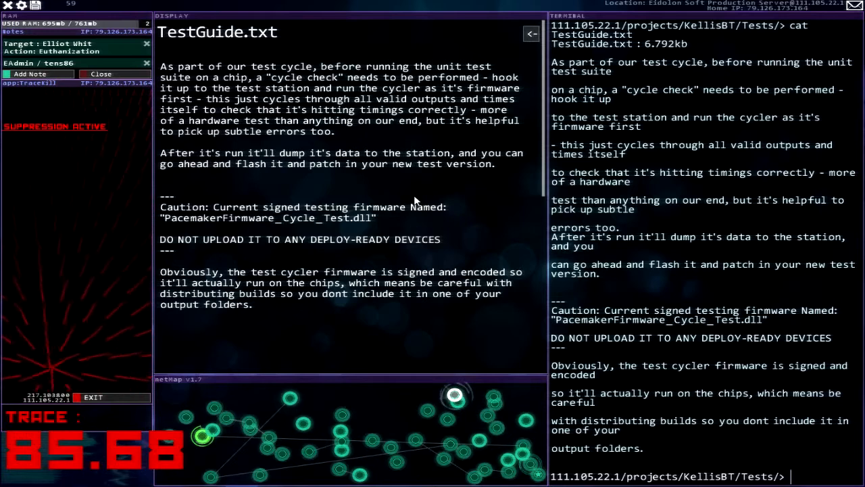
{"action": "mouse_move", "coordinate": [439, 135]}
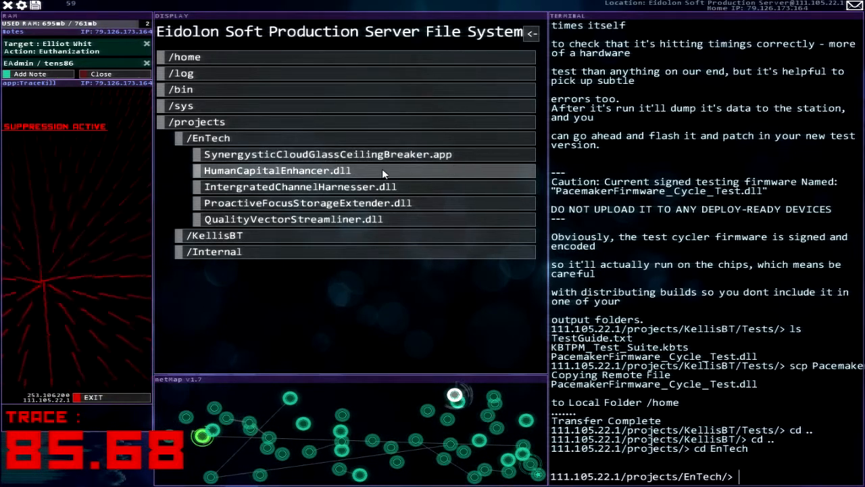
{"action": "mouse_move", "coordinate": [251, 192]}
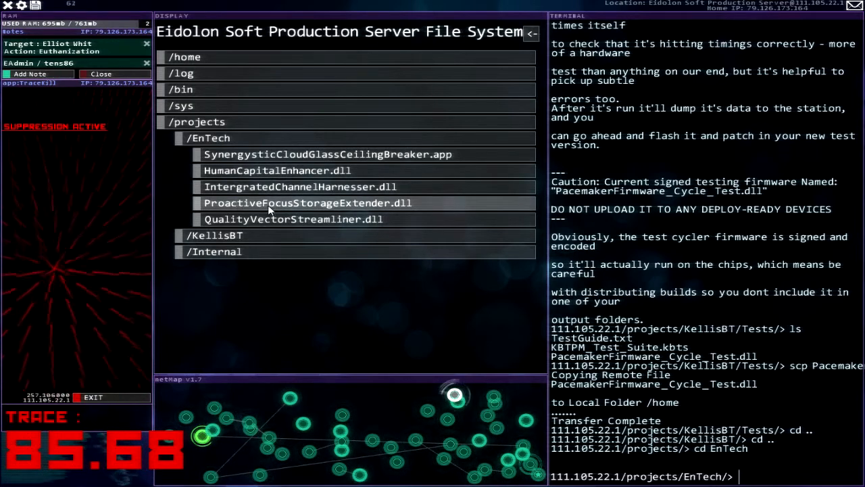
{"action": "mouse_move", "coordinate": [314, 227]}
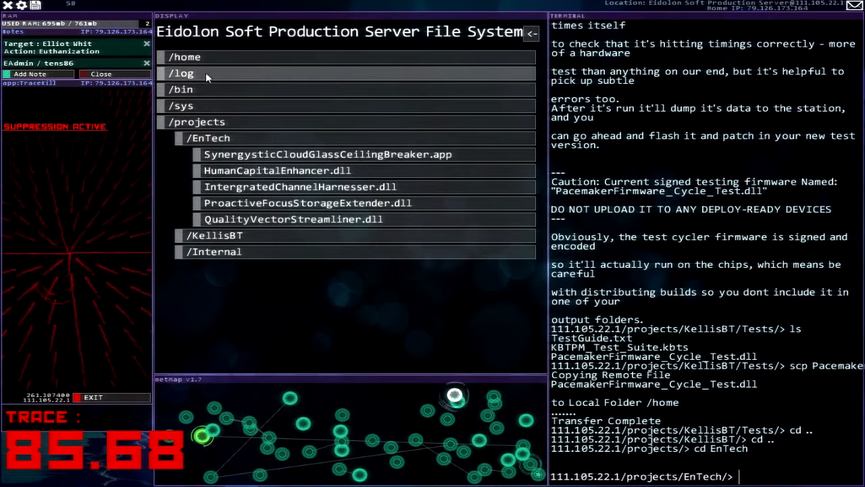
Check the Eidolon log folder, then disconnect from the production server.
{"action": "left_click", "coordinate": [181, 73]}
{"action": "type", "text": "dc"}
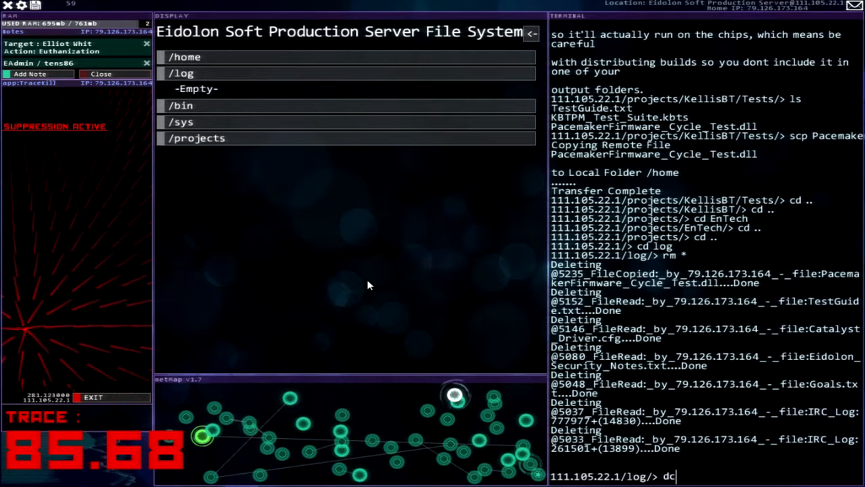
{"action": "key", "text": "enter"}
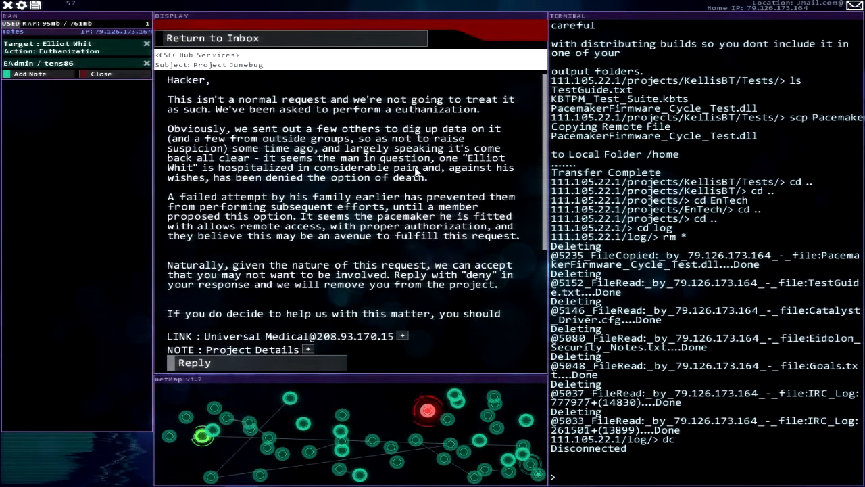
{"action": "scroll", "scroll_direction": "down", "scroll_amount": 3}
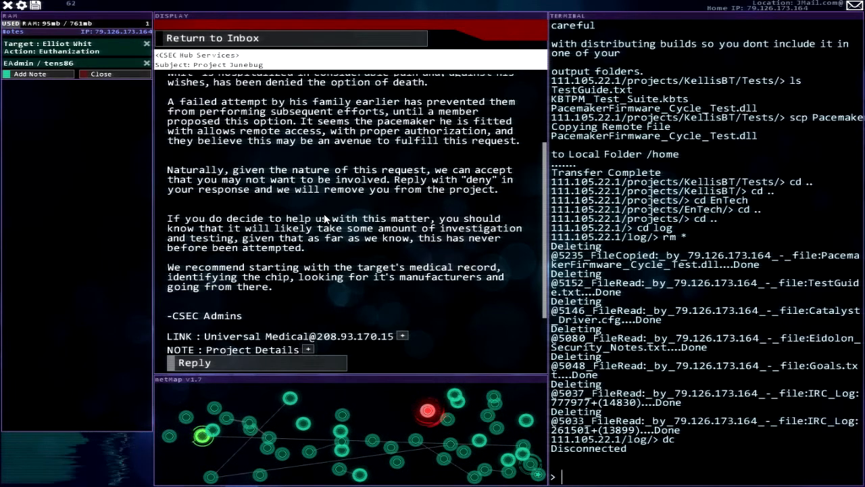
{"action": "mouse_move", "coordinate": [314, 277]}
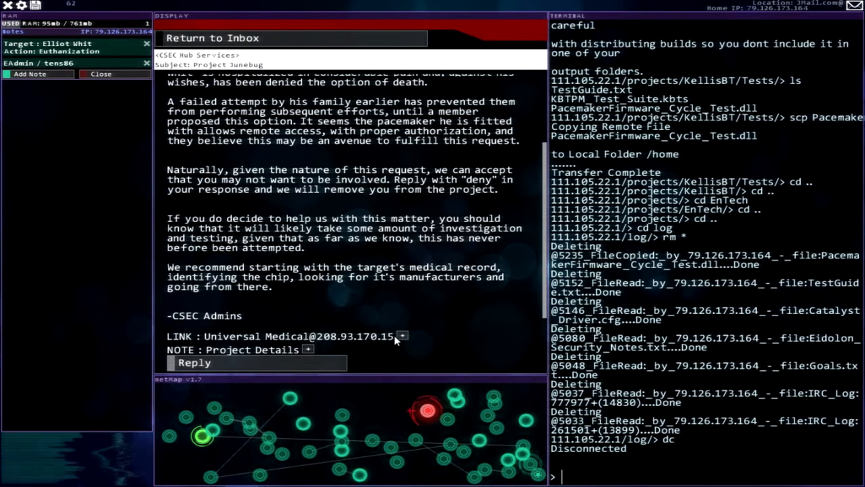
{"action": "mouse_move", "coordinate": [257, 325]}
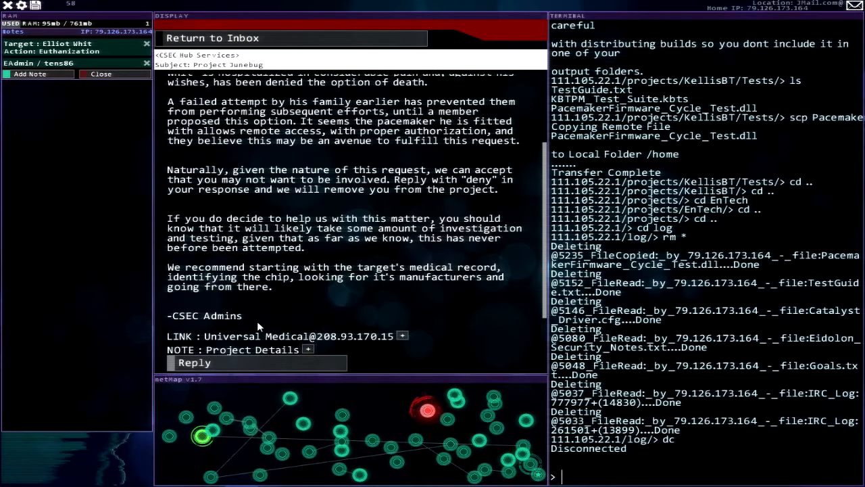
{"action": "left_click", "coordinate": [195, 362]}
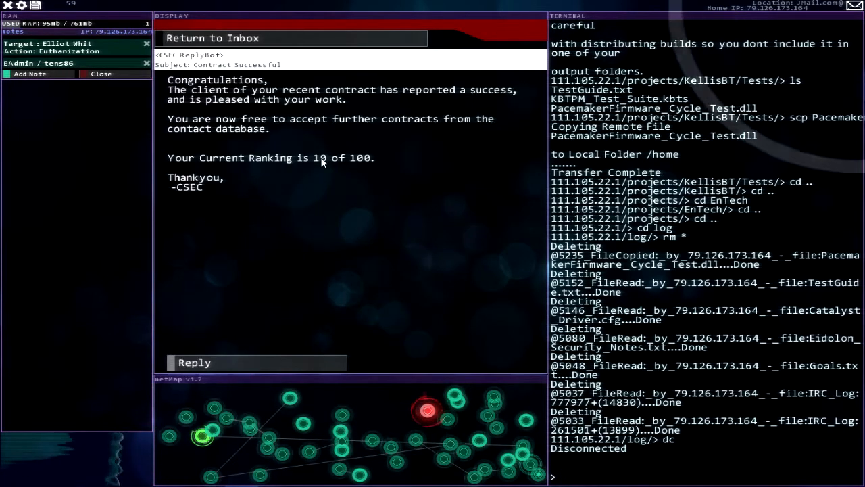
{"action": "mouse_move", "coordinate": [379, 171]}
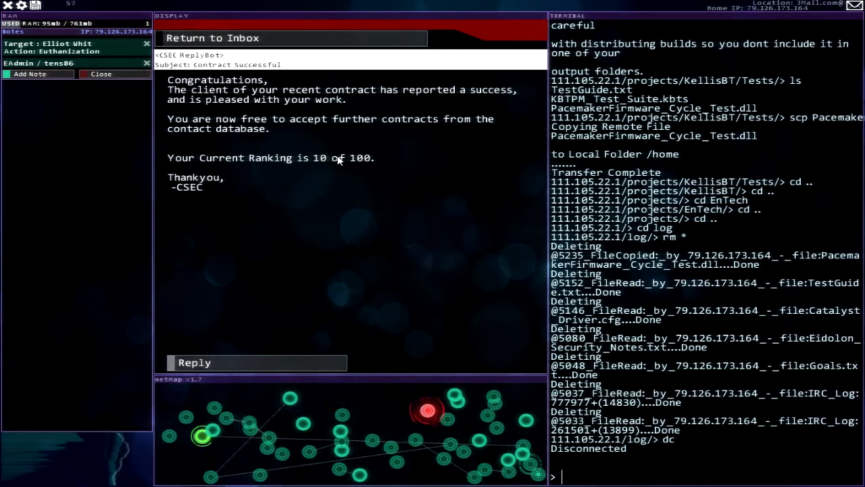
{"action": "left_click", "coordinate": [211, 38]}
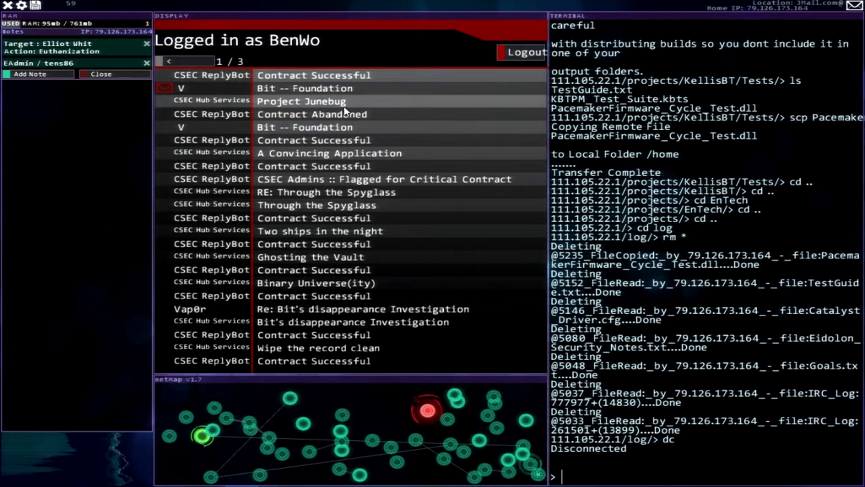
{"action": "left_click", "coordinate": [300, 100]}
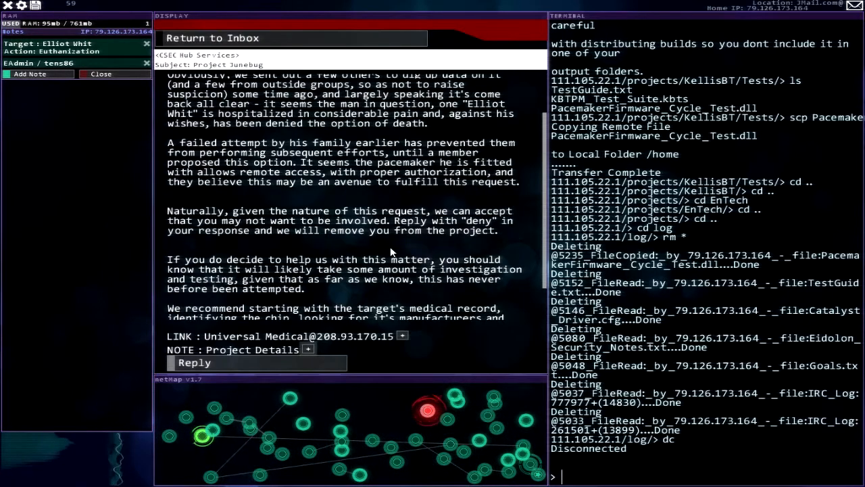
{"action": "scroll", "scroll_direction": "down", "scroll_amount": 3}
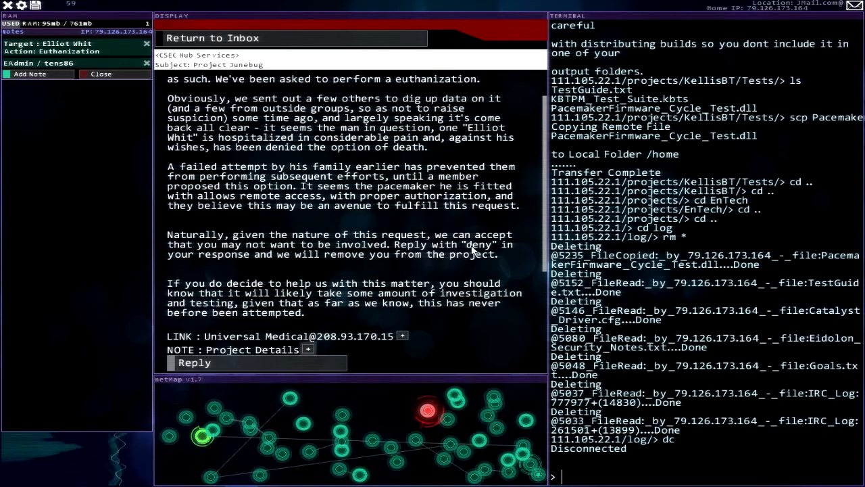
{"action": "scroll", "scroll_direction": "down", "scroll_amount": 3}
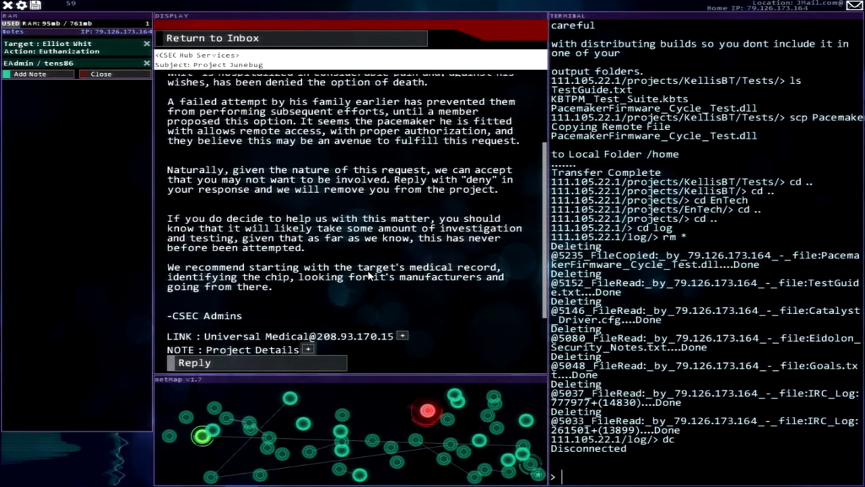
{"action": "mouse_move", "coordinate": [262, 184]}
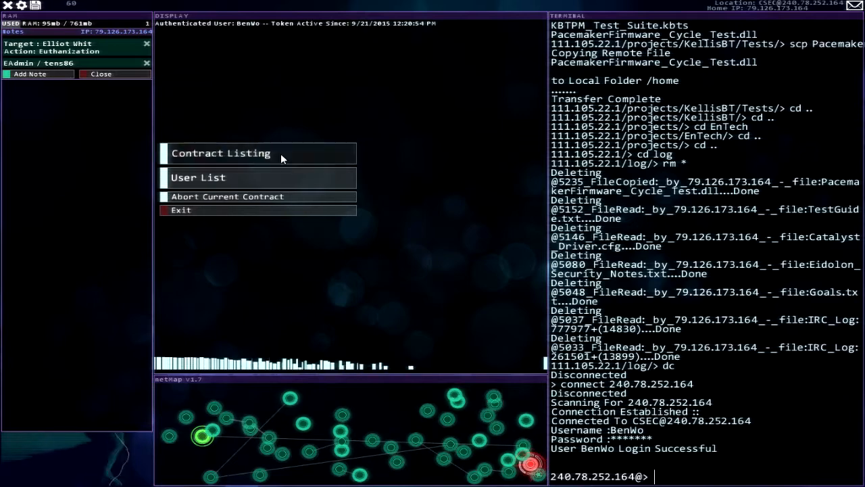
Review the fabricated death row record contract on CSEC, then read the top inbox message.
{"action": "left_click", "coordinate": [221, 152]}
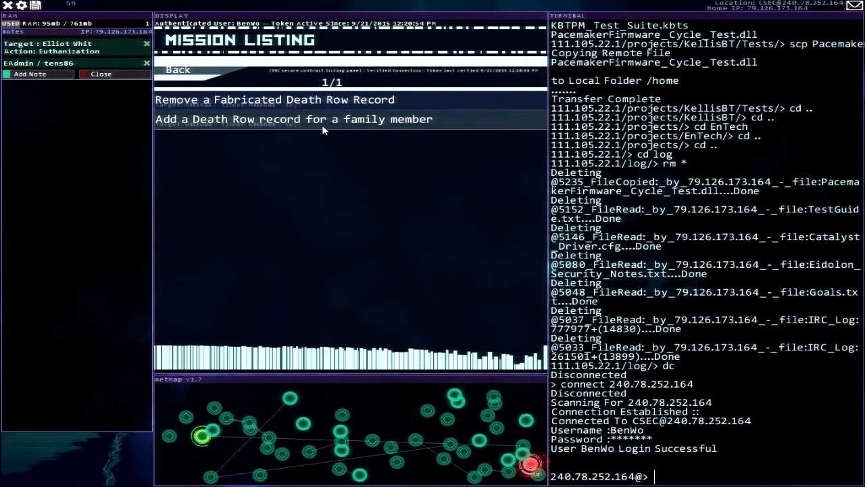
{"action": "left_click", "coordinate": [274, 100]}
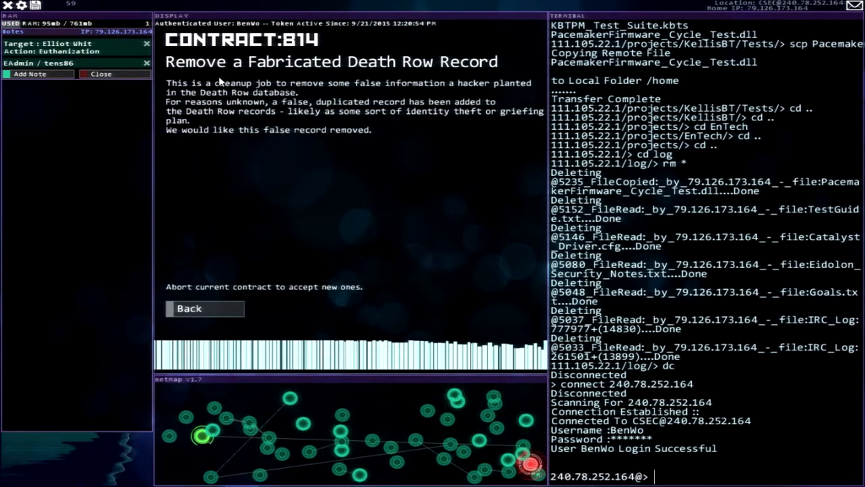
{"action": "left_click", "coordinate": [189, 308]}
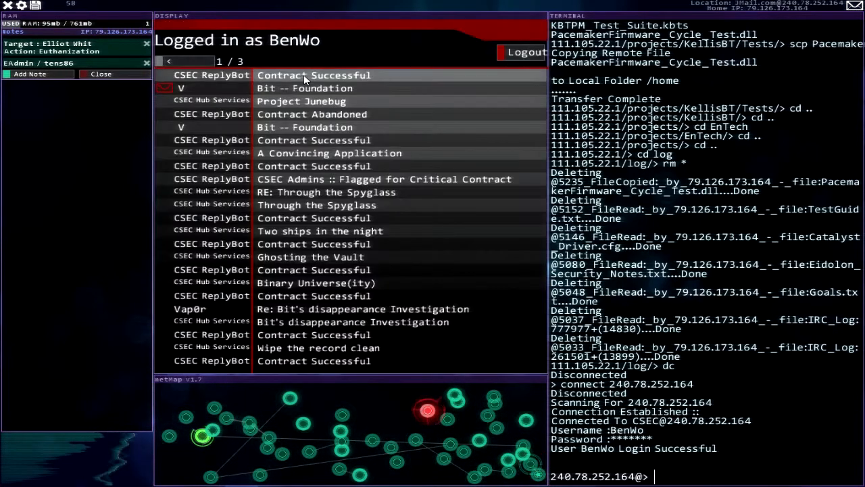
{"action": "left_click", "coordinate": [313, 76]}
{"action": "type", "text": "connect 202.6.141.219"}
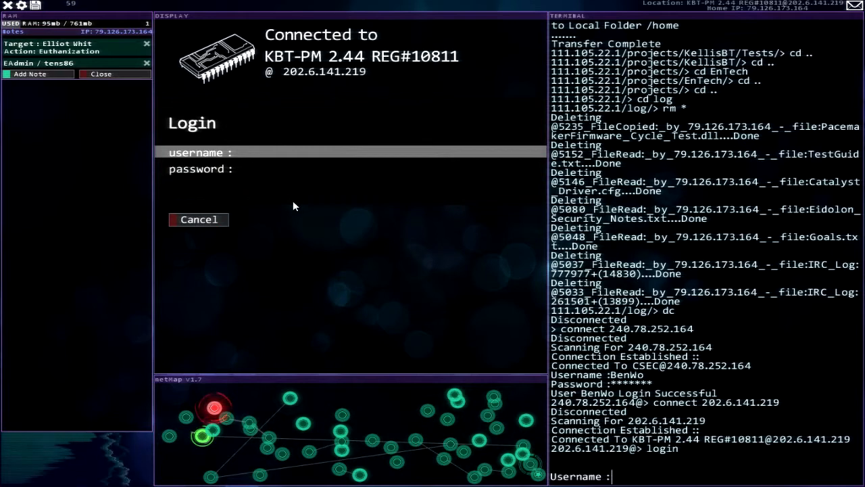
Attempt the EAdmin login on the KBT-PM pacemaker twice, both failing.
{"action": "type", "text": "EAdmin"}
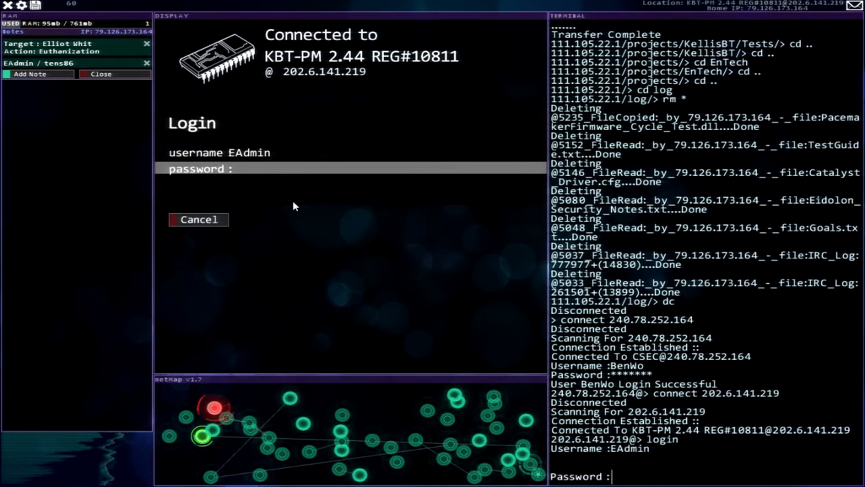
{"action": "type", "text": "******"}
{"action": "type", "text": "login"}
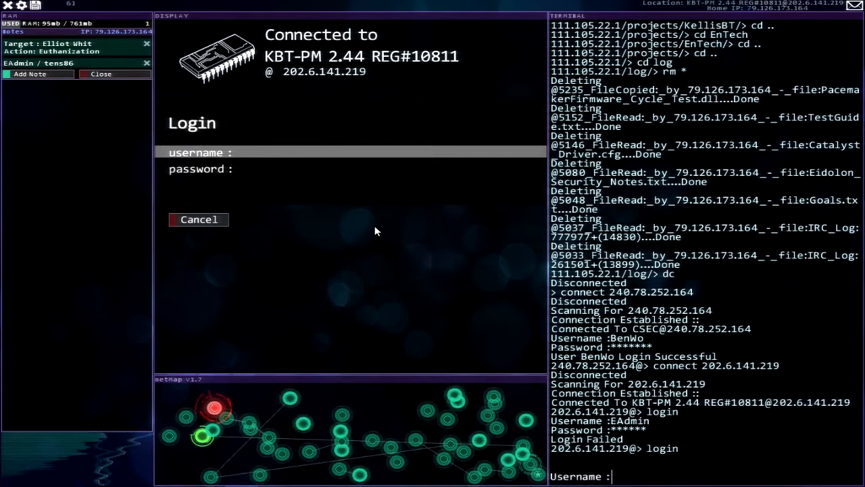
{"action": "type", "text": "EAdmin"}
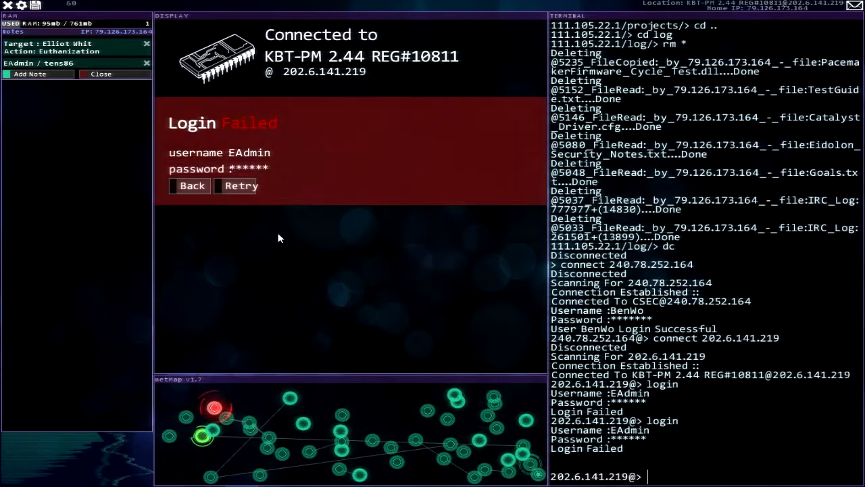
{"action": "left_click", "coordinate": [189, 186]}
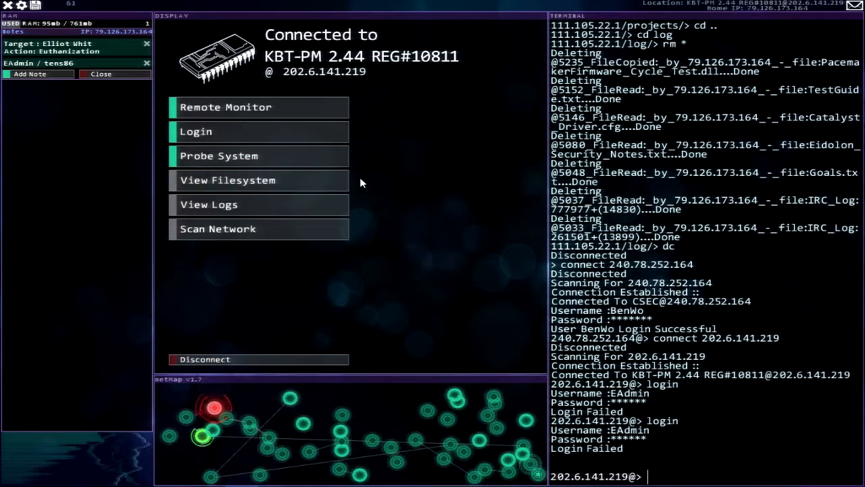
Probe the pacemaker's ports and view its Remote Monitor screen.
{"action": "left_click", "coordinate": [259, 155]}
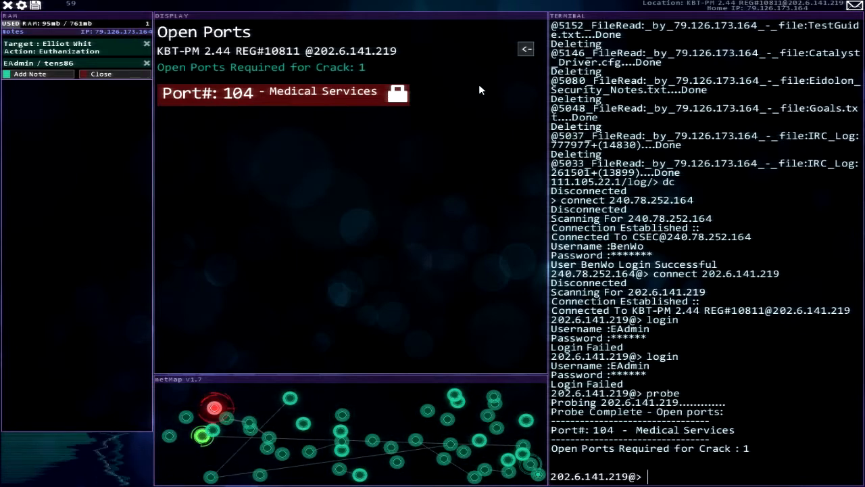
{"action": "left_click", "coordinate": [526, 49]}
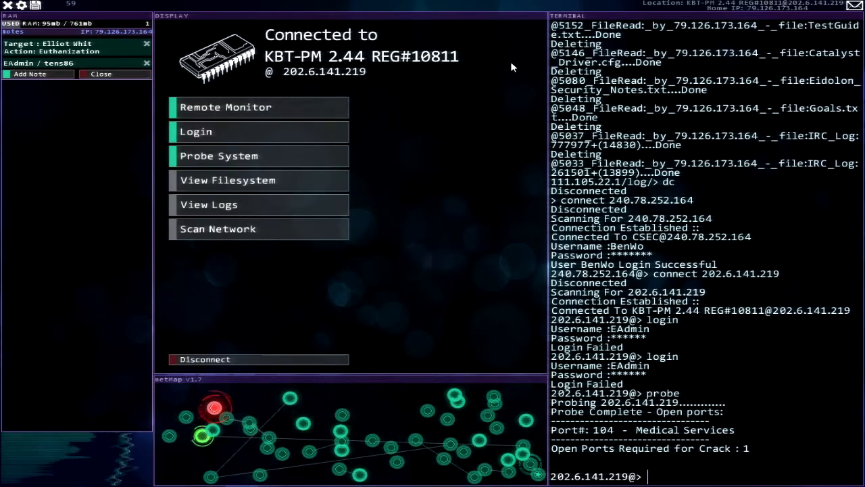
{"action": "mouse_move", "coordinate": [432, 160]}
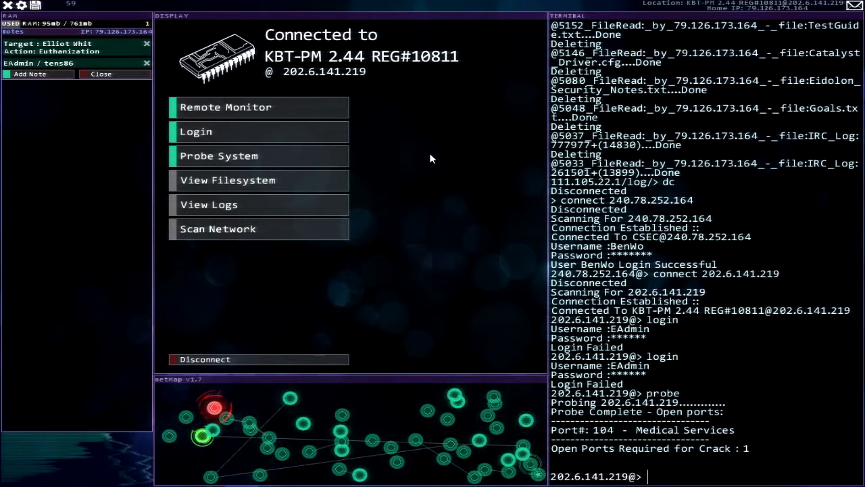
{"action": "mouse_move", "coordinate": [432, 161]}
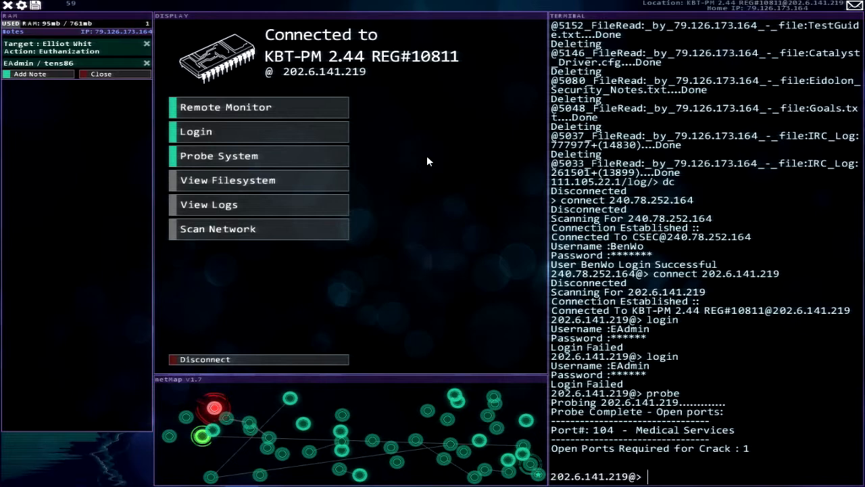
{"action": "mouse_move", "coordinate": [417, 155]}
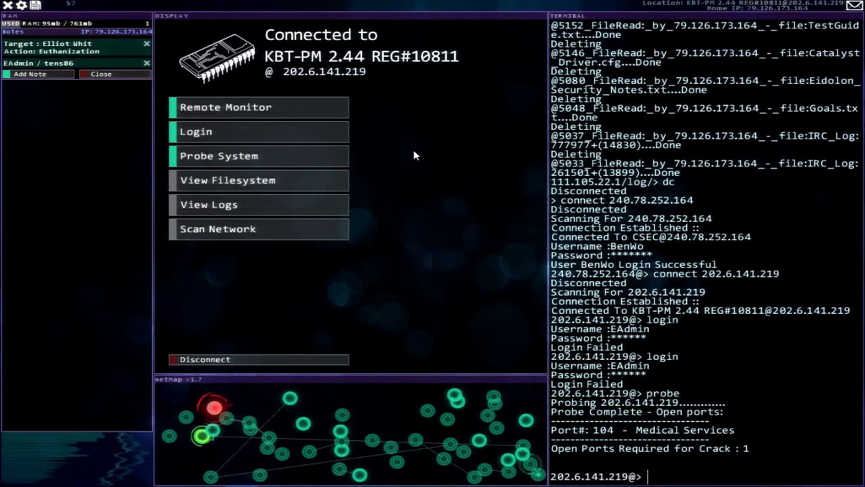
{"action": "left_click", "coordinate": [226, 107]}
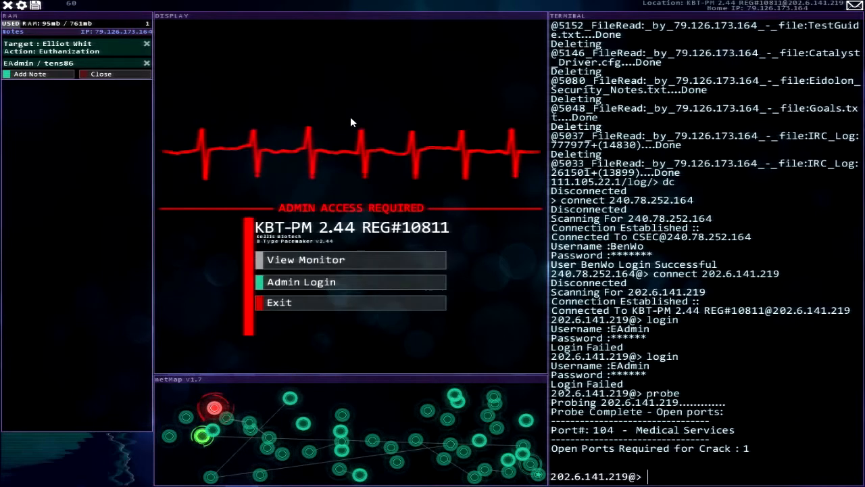
{"action": "mouse_move", "coordinate": [306, 253]}
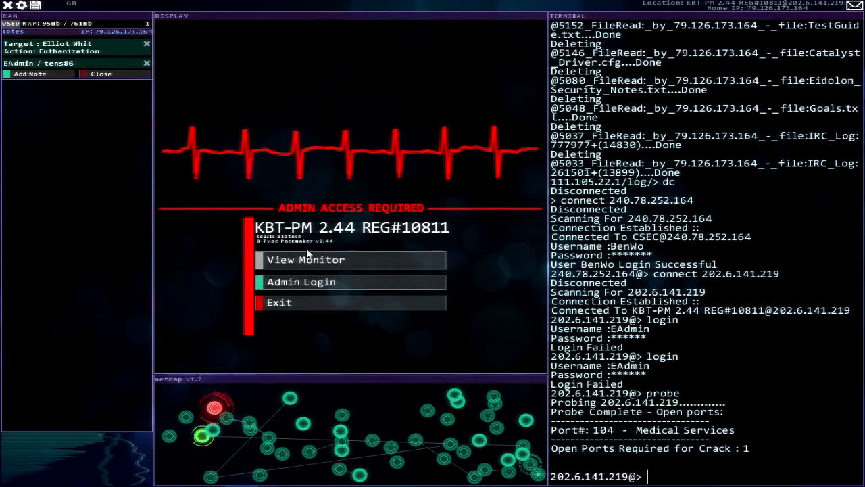
{"action": "mouse_move", "coordinate": [321, 303]}
{"action": "type", "text": "connect 111.105.22.1"}
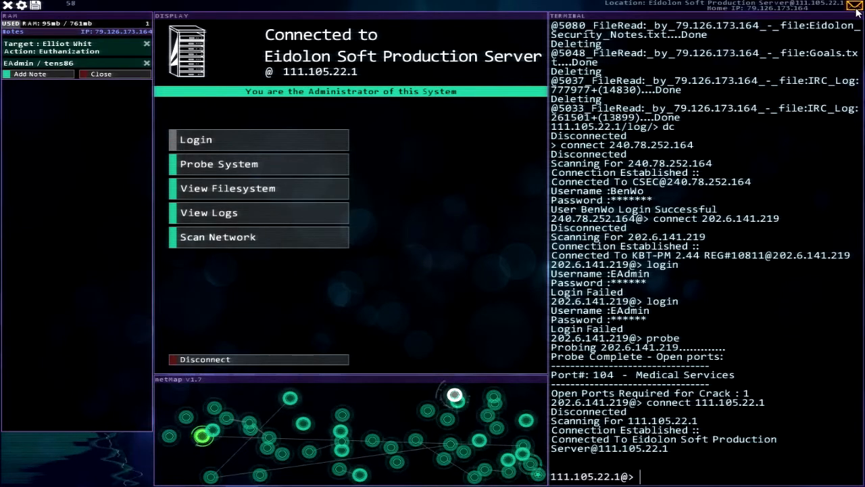
Reread the Project Junebug contract email, scrolling through it.
{"action": "left_click", "coordinate": [856, 8]}
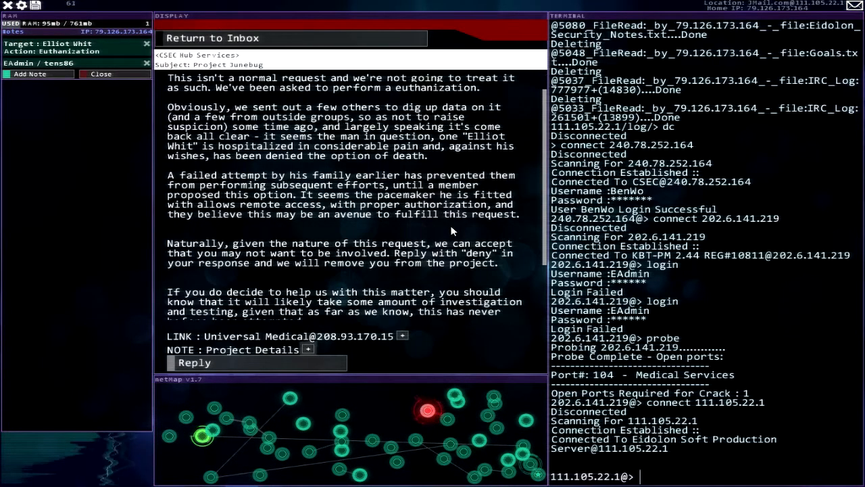
{"action": "scroll", "scroll_direction": "down", "scroll_amount": 3}
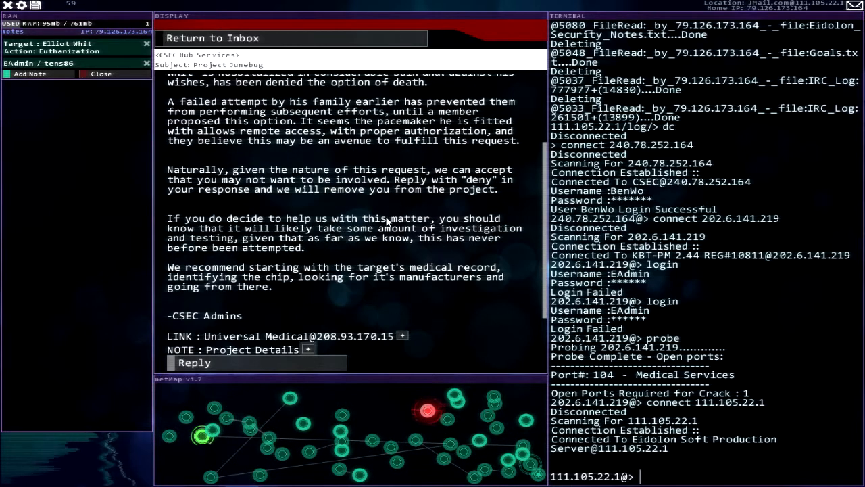
{"action": "mouse_move", "coordinate": [370, 250]}
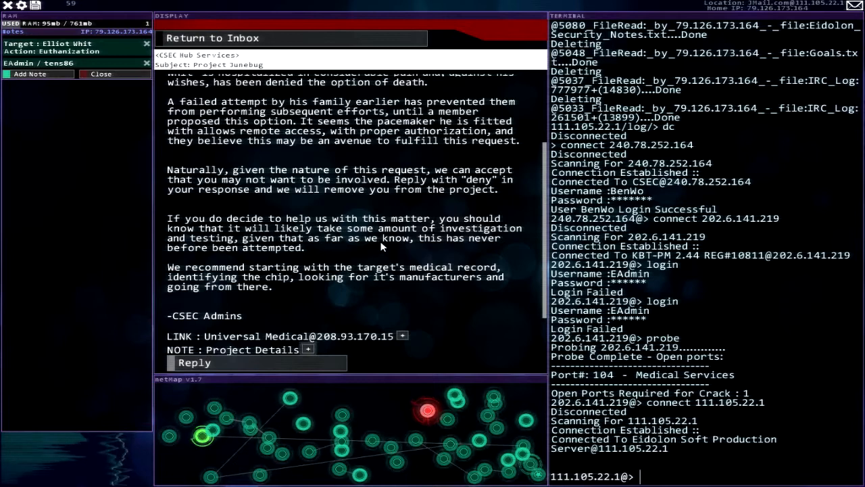
{"action": "mouse_move", "coordinate": [370, 295]}
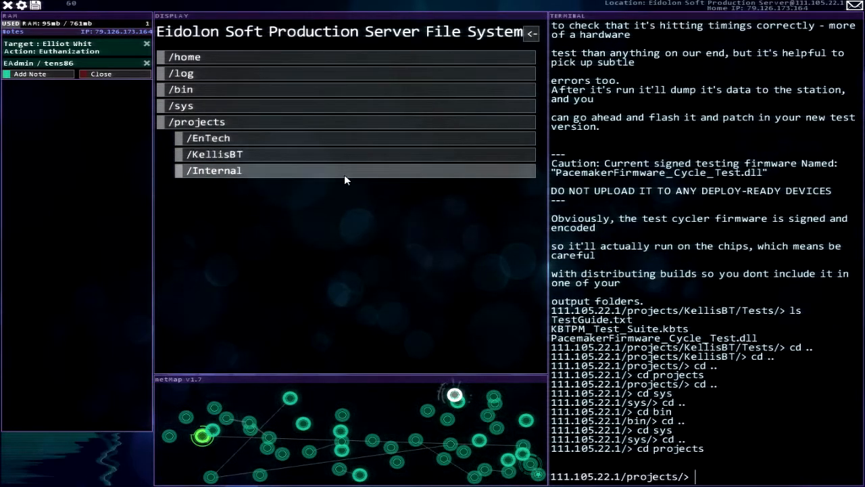
Reread Eidolon_Security_Notes.txt in projects/Internal, then return to the inbox.
{"action": "left_click", "coordinate": [219, 171]}
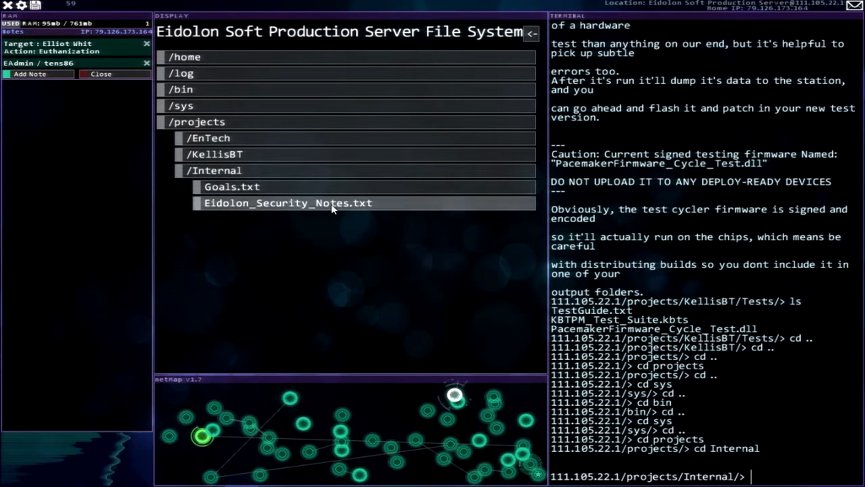
{"action": "left_click", "coordinate": [286, 203]}
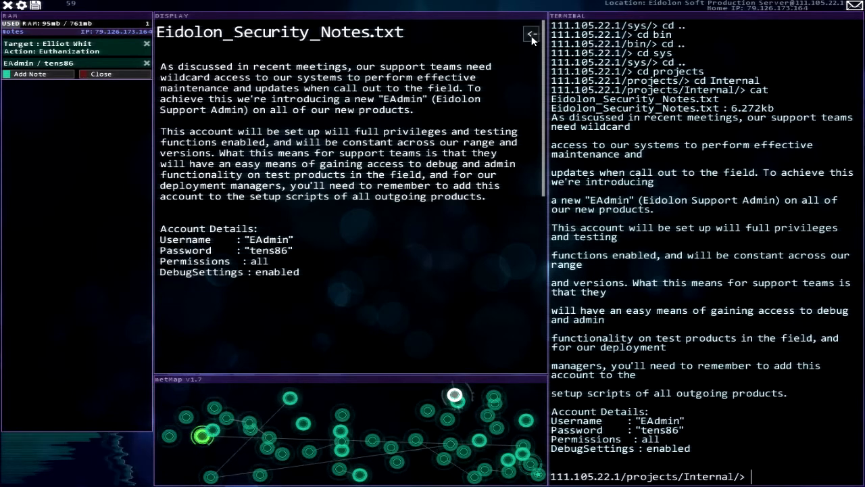
{"action": "left_click", "coordinate": [531, 35]}
{"action": "type", "text": "ls"}
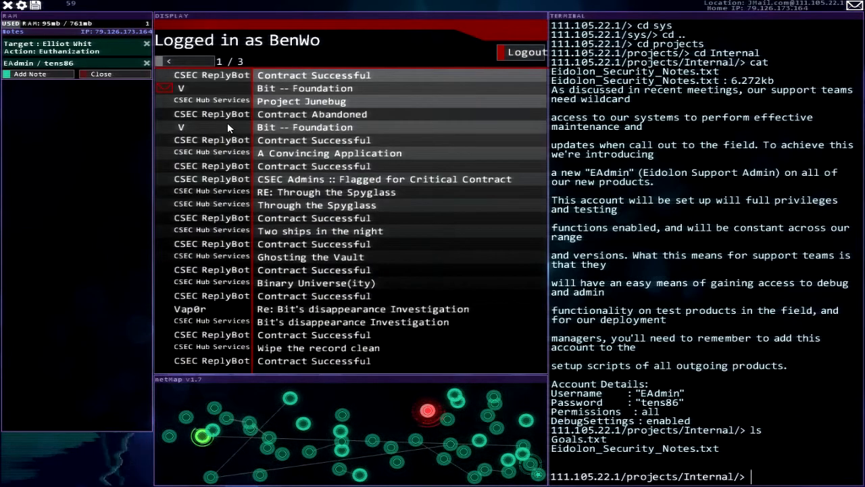
Connect to Universal Medical via the Project Junebug email link and exit Database View.
{"action": "left_click", "coordinate": [301, 100]}
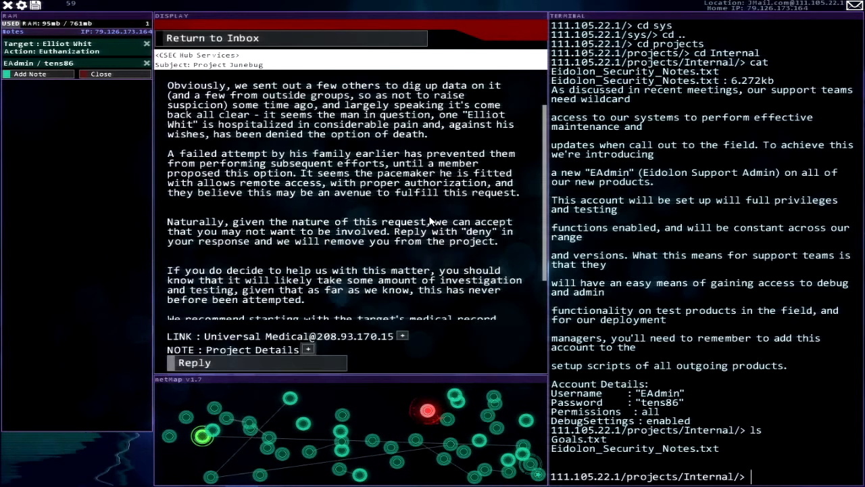
{"action": "scroll", "scroll_direction": "down", "scroll_amount": 3}
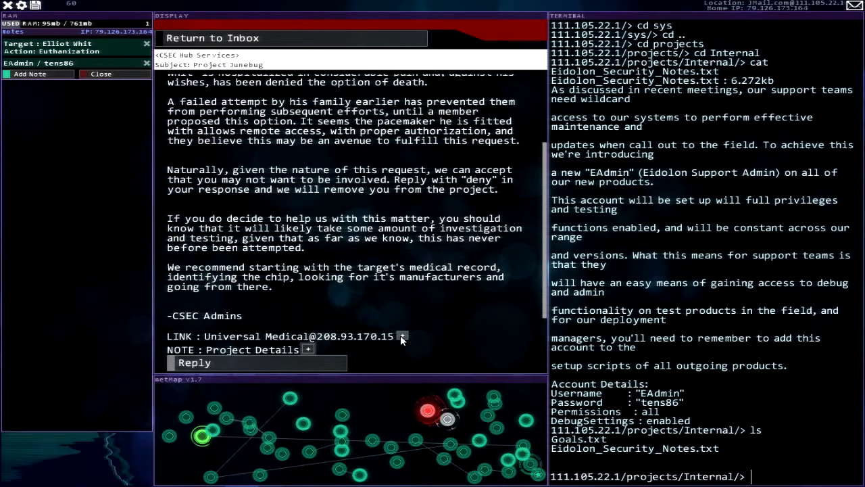
{"action": "left_click", "coordinate": [402, 335]}
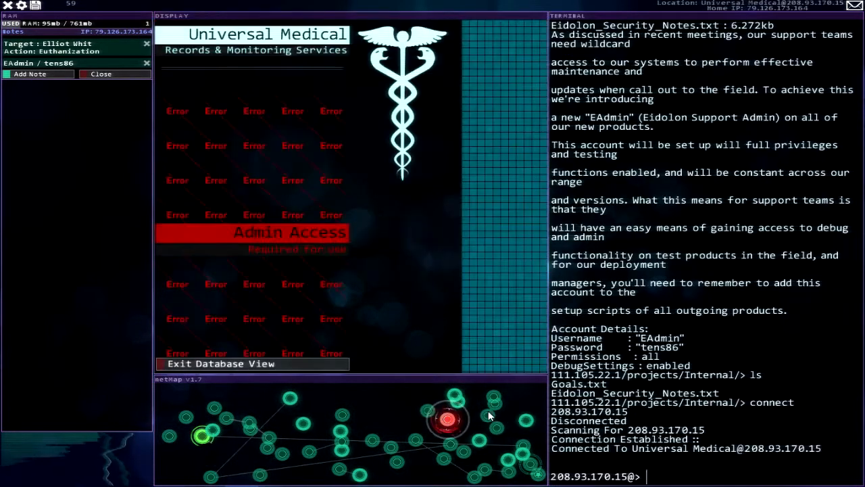
{"action": "left_click", "coordinate": [251, 363]}
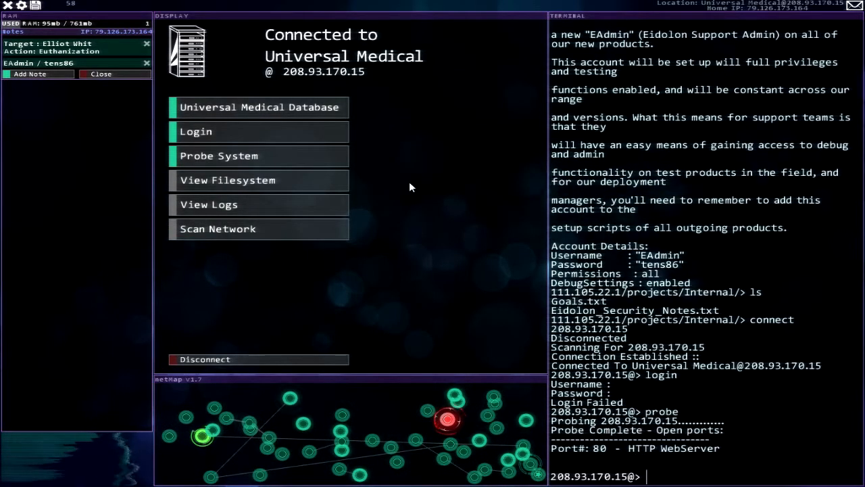
Probe Universal Medical's ports, back out, and bring the Project Junebug email back up.
{"action": "left_click", "coordinate": [219, 156]}
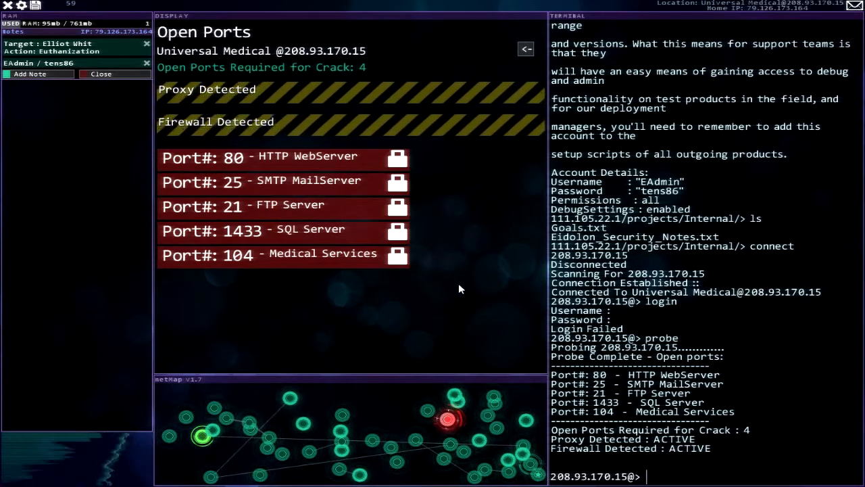
{"action": "mouse_move", "coordinate": [470, 181]}
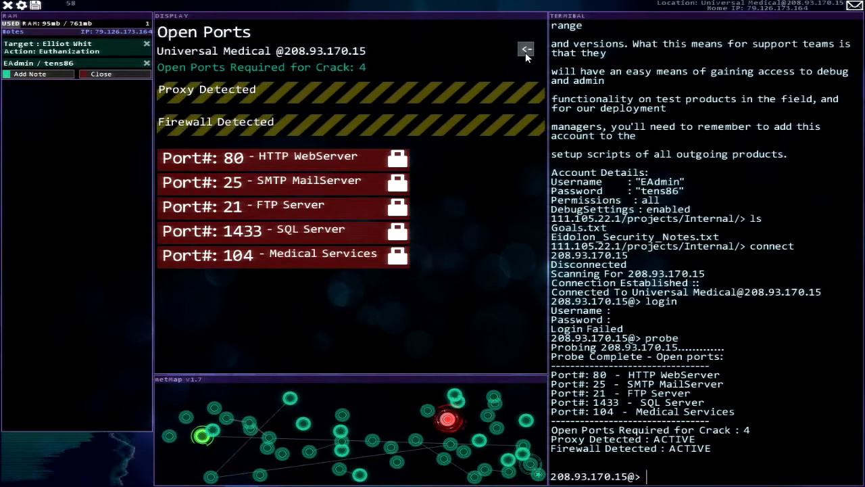
{"action": "left_click", "coordinate": [525, 48]}
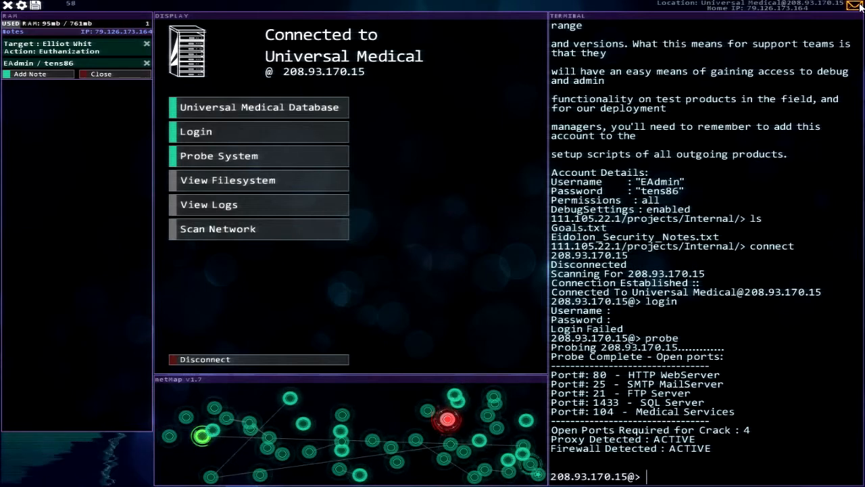
{"action": "left_click", "coordinate": [857, 8]}
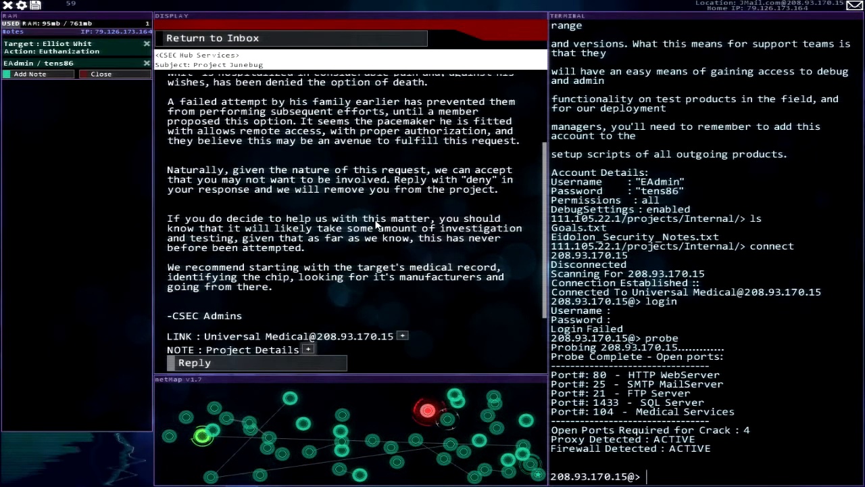
Scroll through the Project Junebug email to its closing advice about the target's medical record.
{"action": "scroll", "scroll_direction": "up", "scroll_amount": 3}
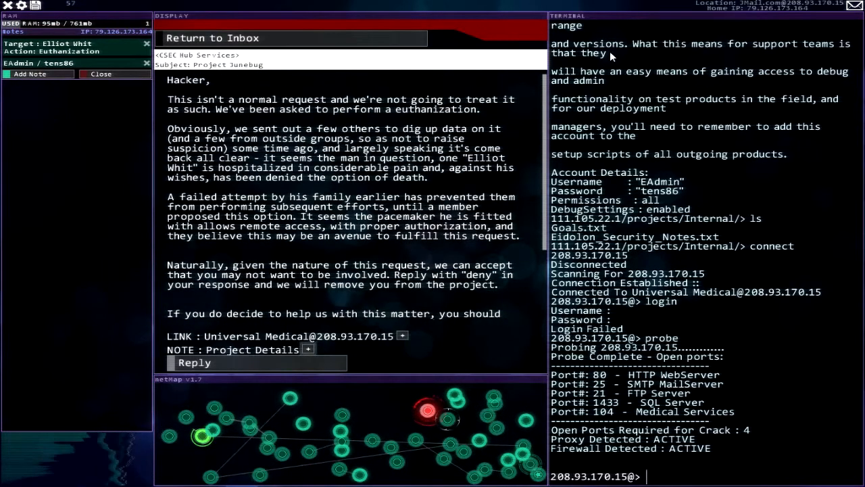
{"action": "scroll", "scroll_direction": "down", "scroll_amount": 3}
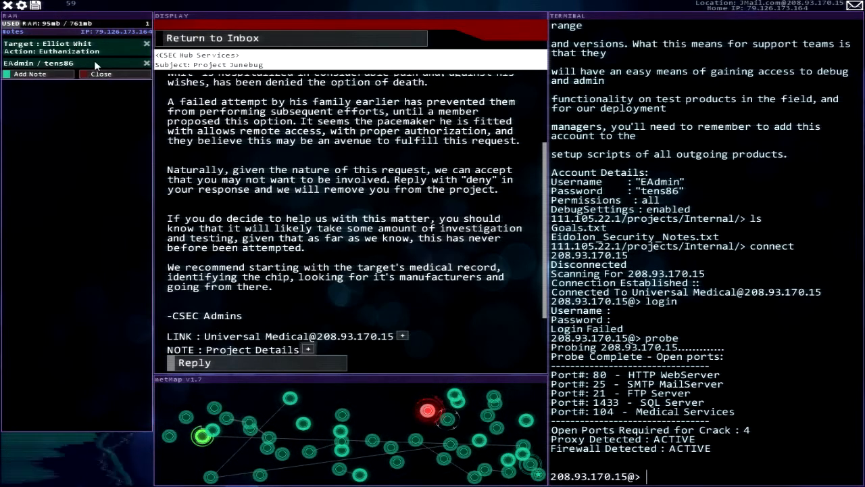
{"action": "mouse_move", "coordinate": [323, 224]}
{"action": "type", "text": "connect 208.93.170.15"}
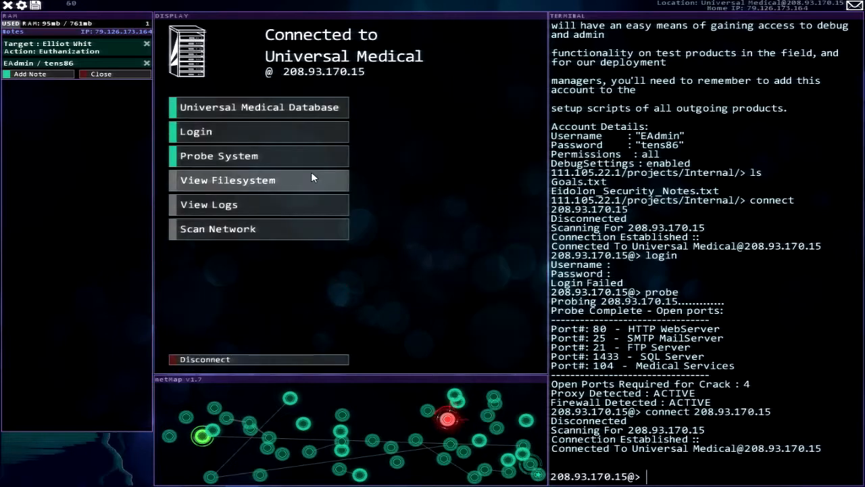
Run a fresh probe of Universal Medical's ports and return to its main server options.
{"action": "left_click", "coordinate": [259, 156]}
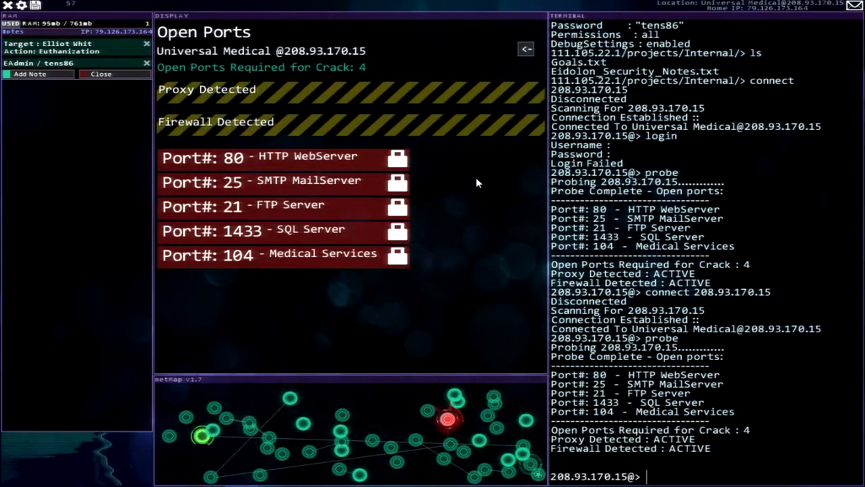
{"action": "left_click", "coordinate": [526, 48]}
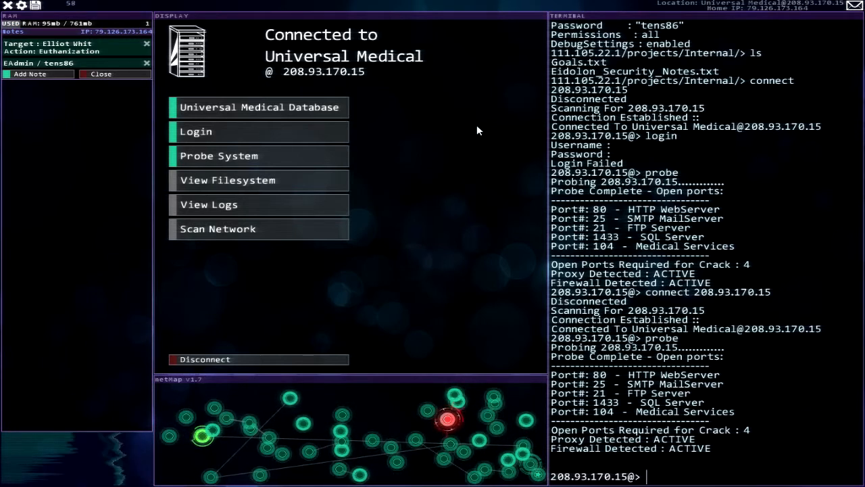
{"action": "mouse_move", "coordinate": [243, 397]}
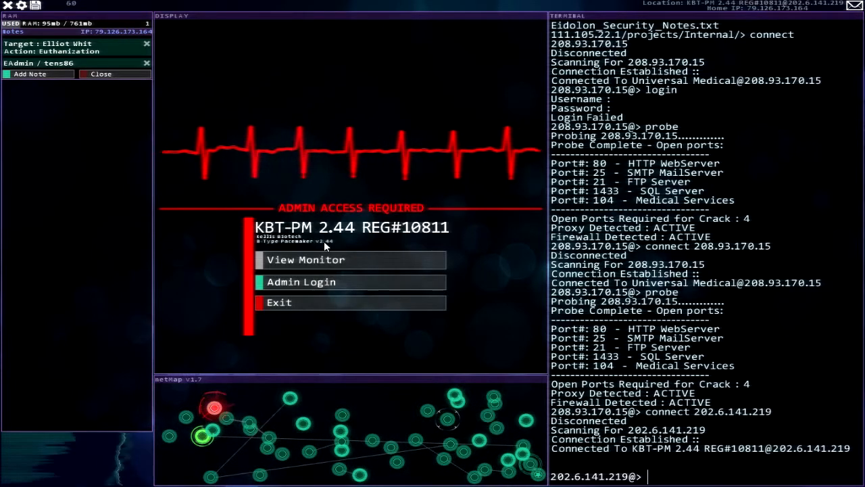
{"action": "mouse_move", "coordinate": [341, 273]}
{"action": "type", "text": "probe"}
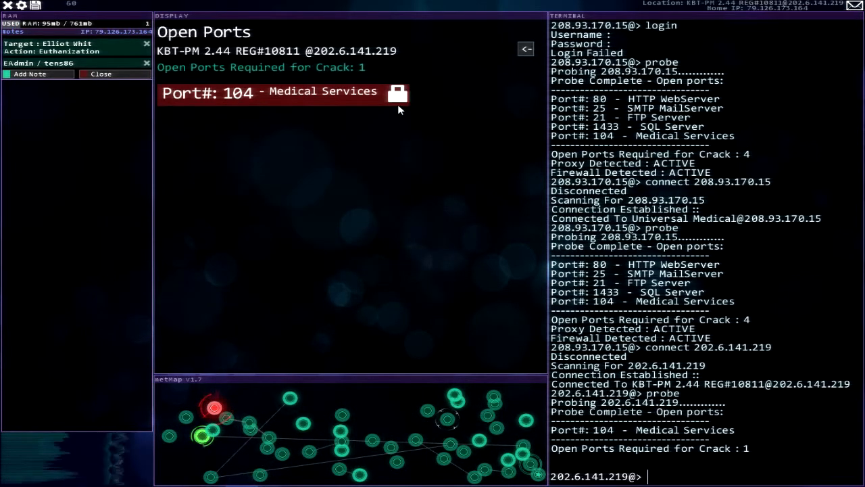
{"action": "mouse_move", "coordinate": [363, 173]}
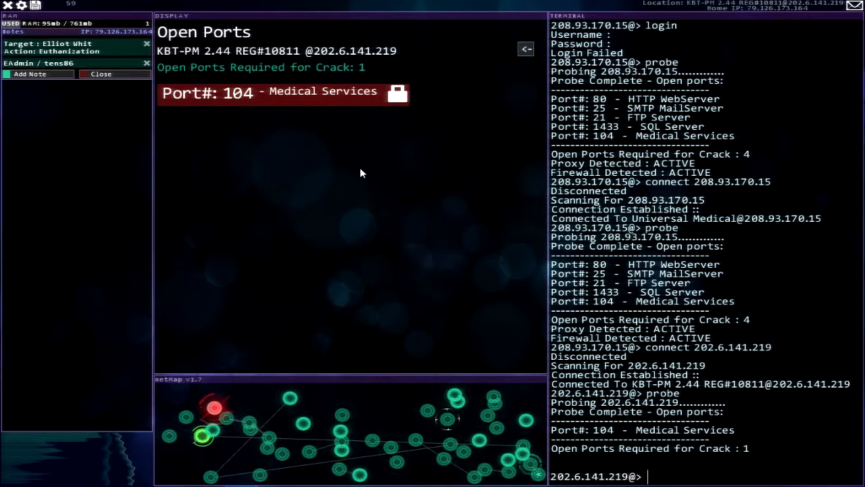
{"action": "mouse_move", "coordinate": [375, 169]}
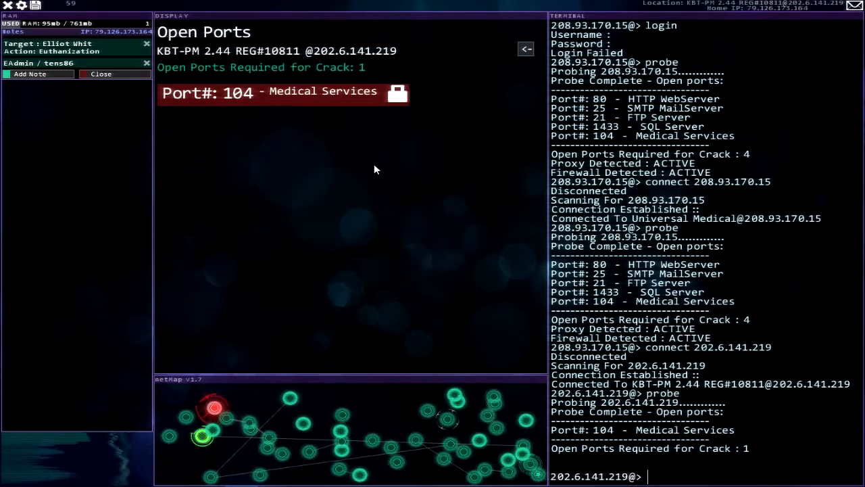
{"action": "mouse_move", "coordinate": [426, 159]}
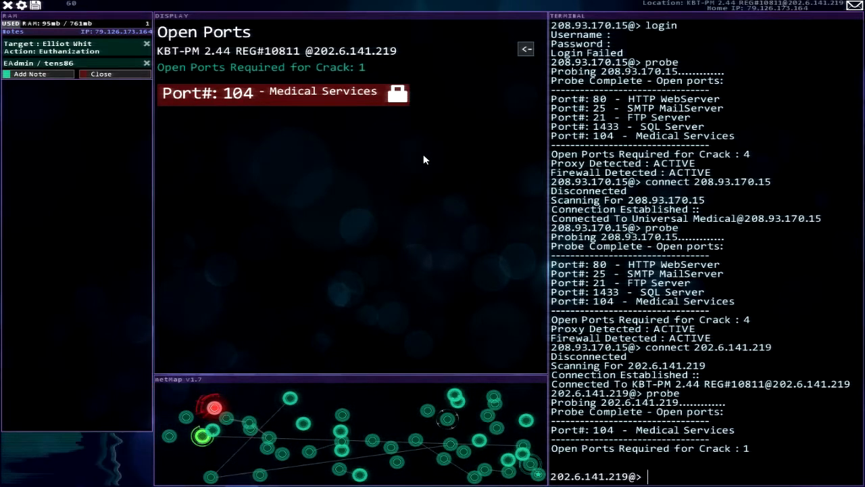